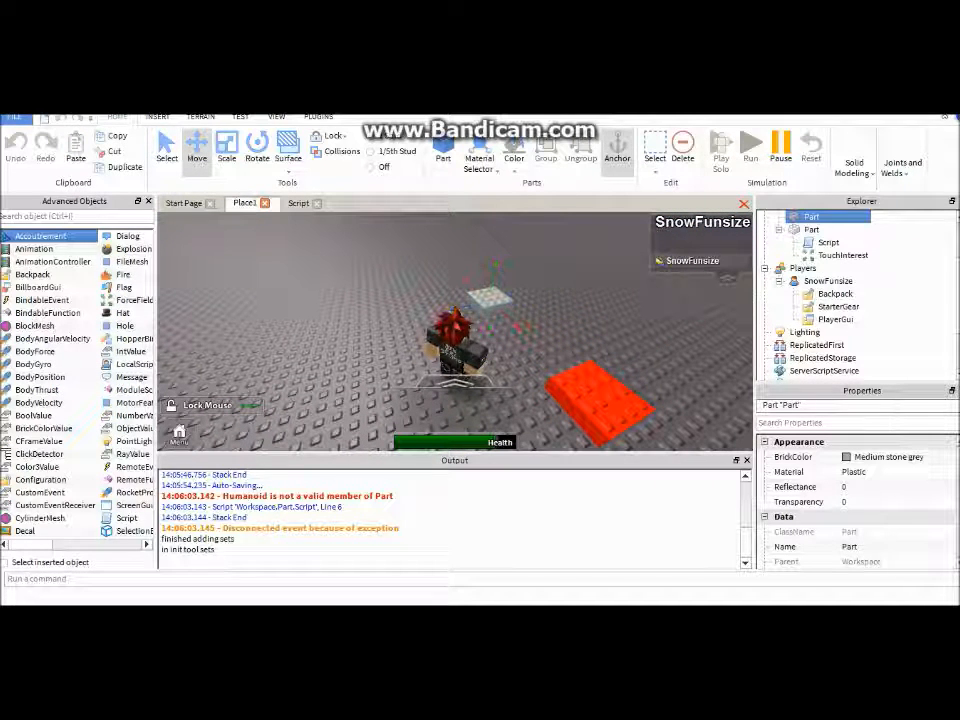
Stop the running play test so the Part's Script can be edited
click(682, 148)
text(-- Ve)
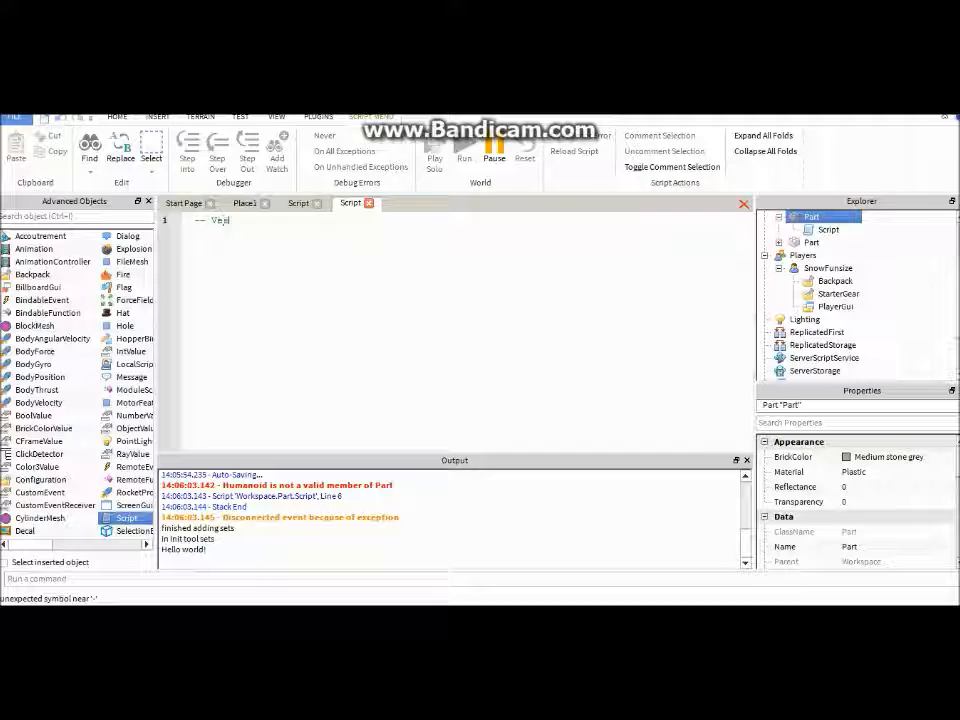
Write the comment headings -- Variable, -- Functions and -- Events on separate lines
text(Variable)
text(-- Func)
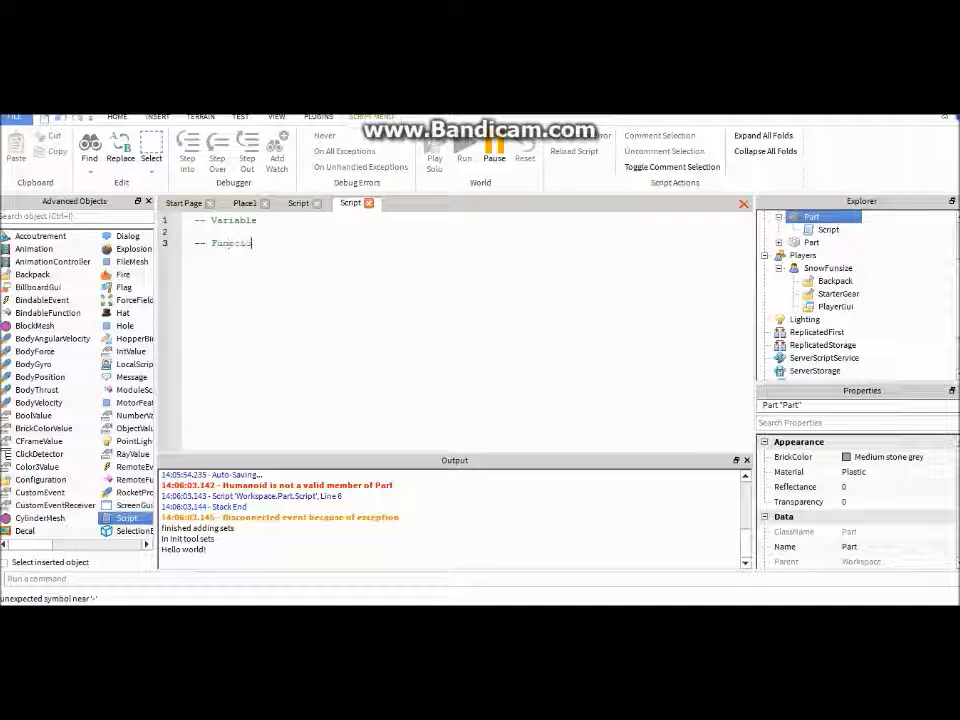
text(tions)
text(-- Events)
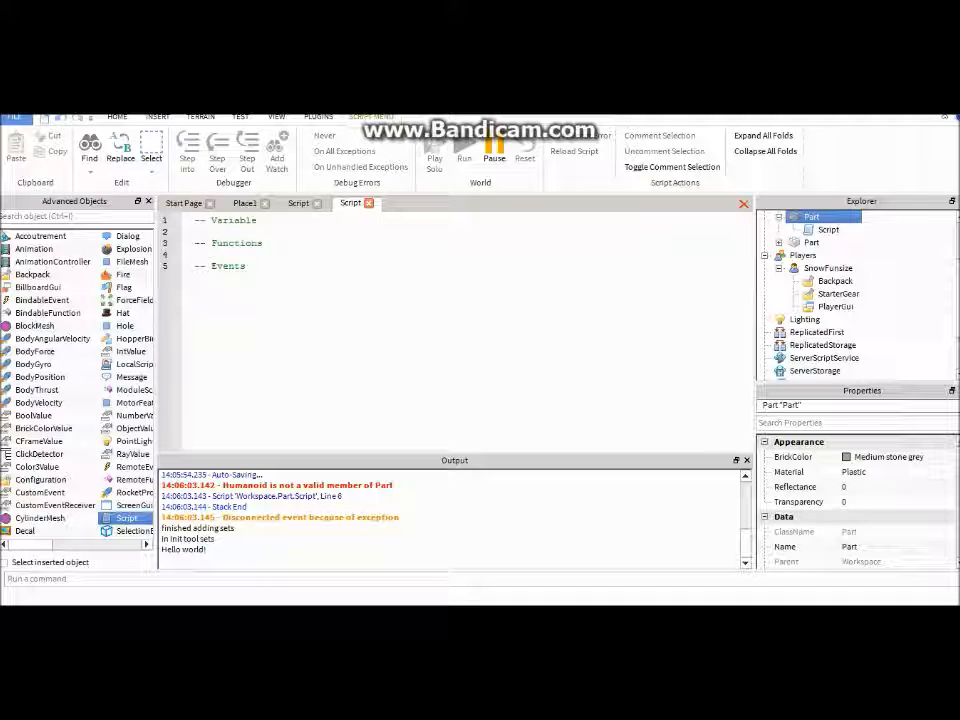
click(218, 232)
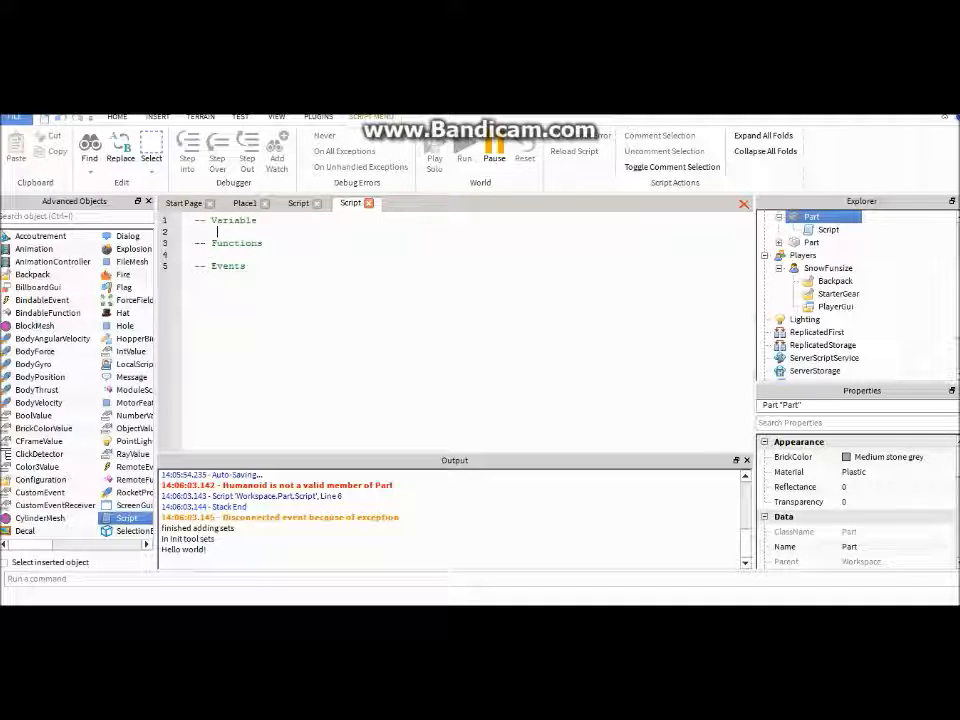
click(772, 216)
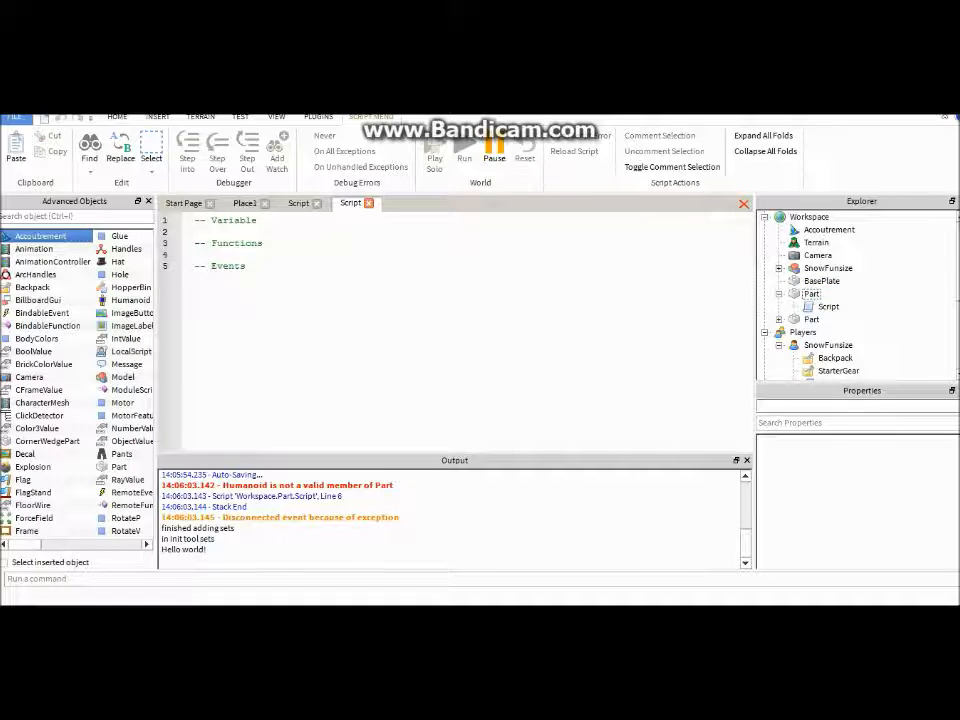
Check the Part and its Script in the Explorer, then return below the Events heading
click(826, 306)
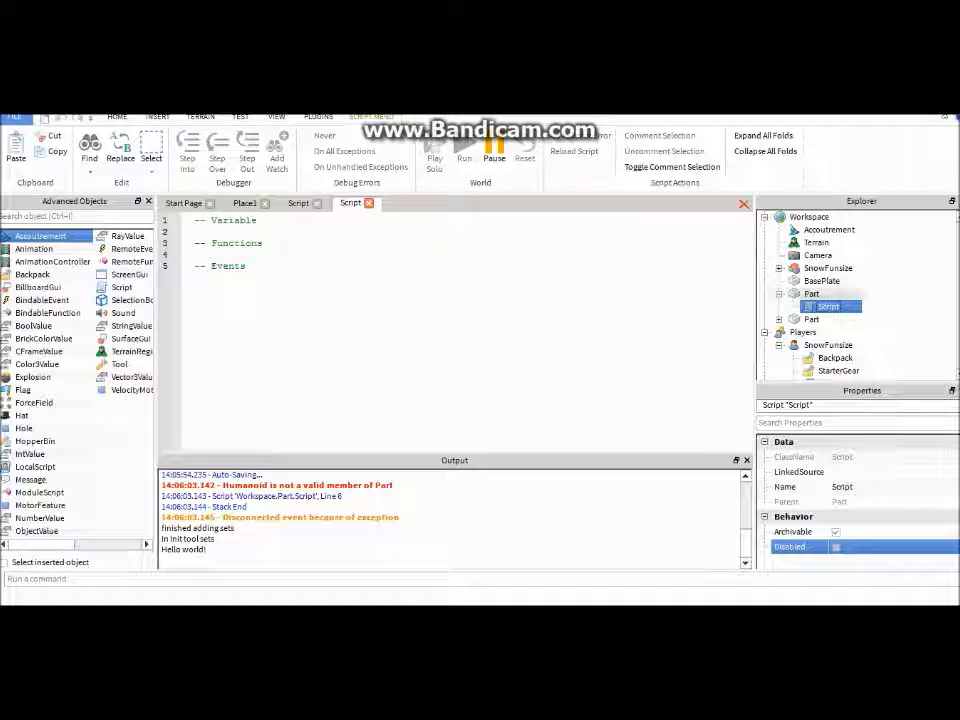
click(812, 292)
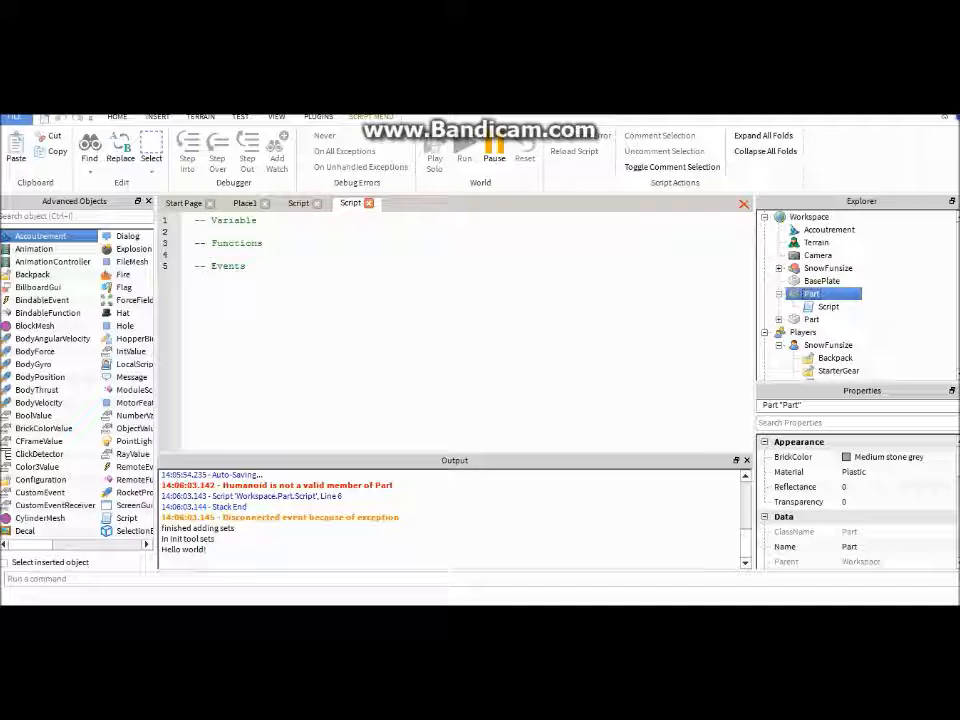
click(816, 256)
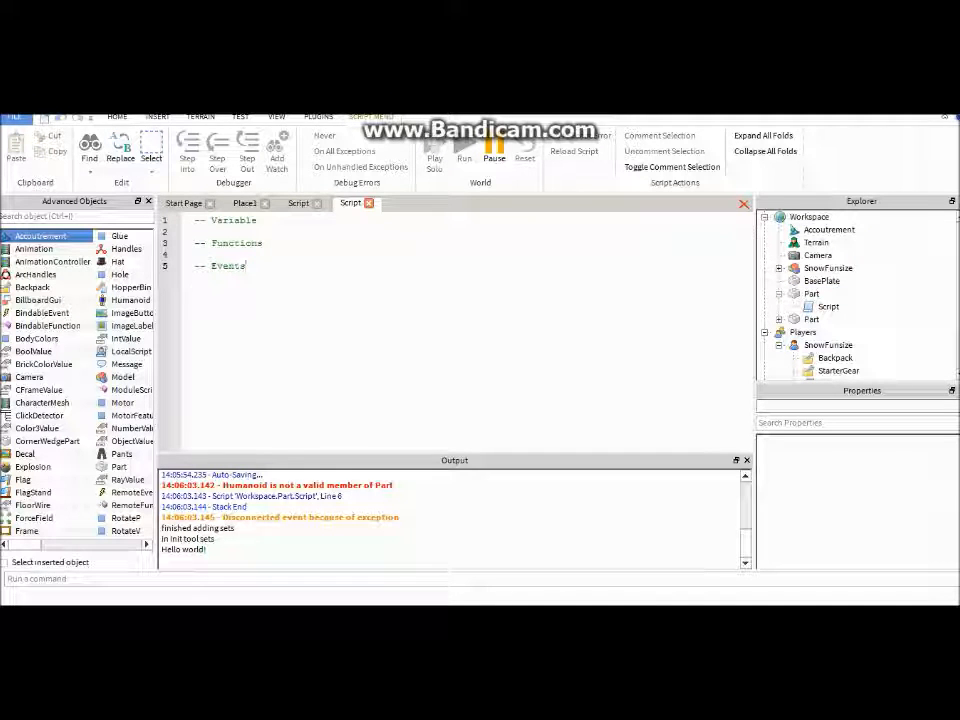
Write a --[[ ]] block comment listing Workspace, Part, Baseplate and script
text(--[[)
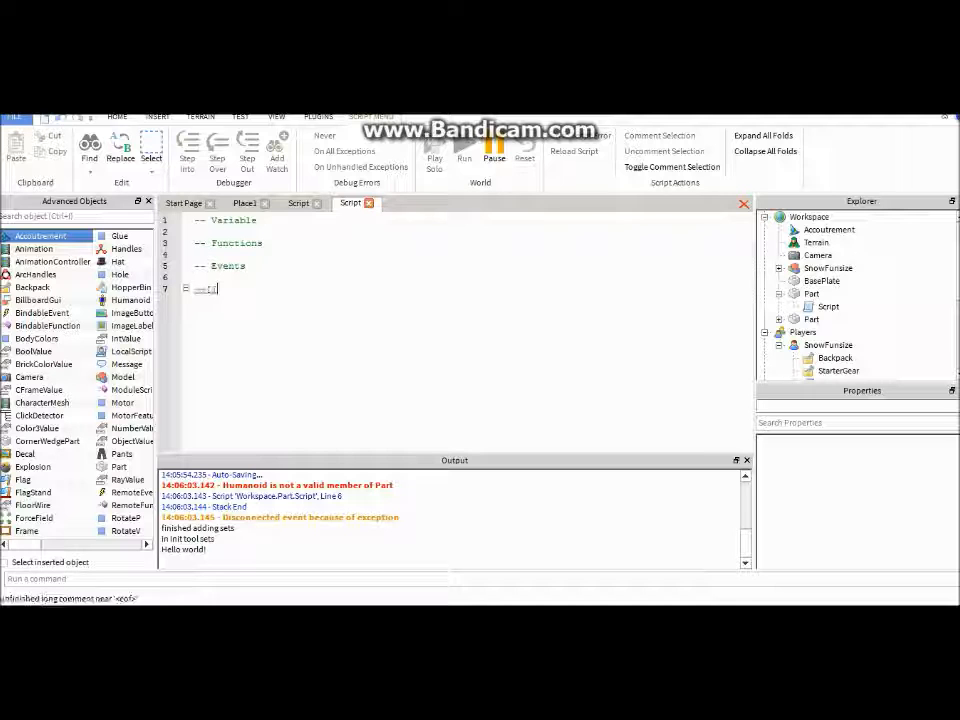
text([[)
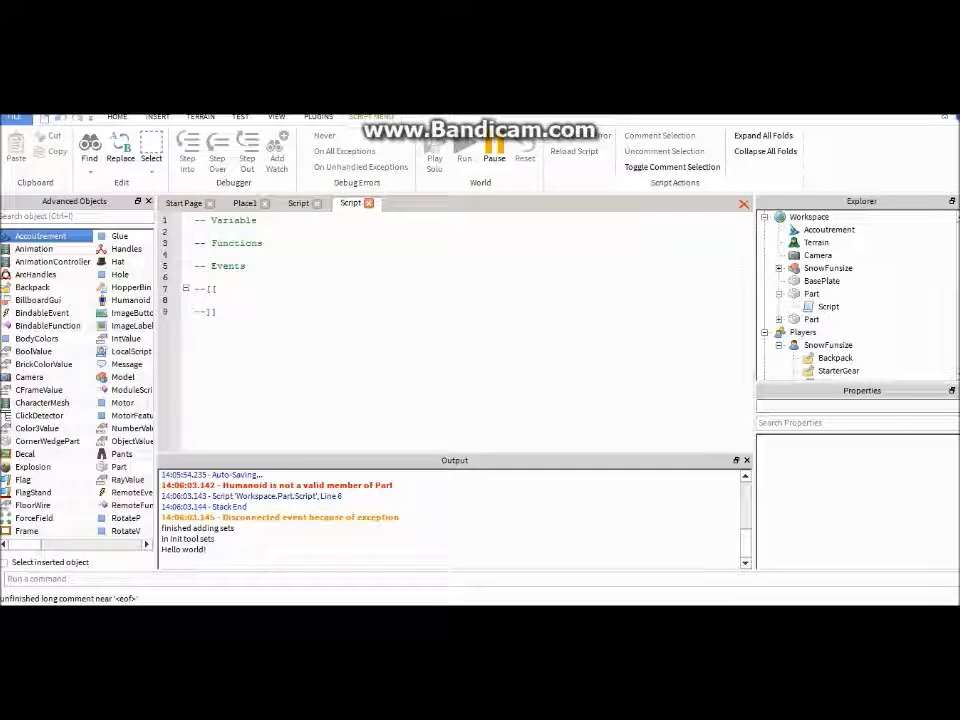
text(Workspace)
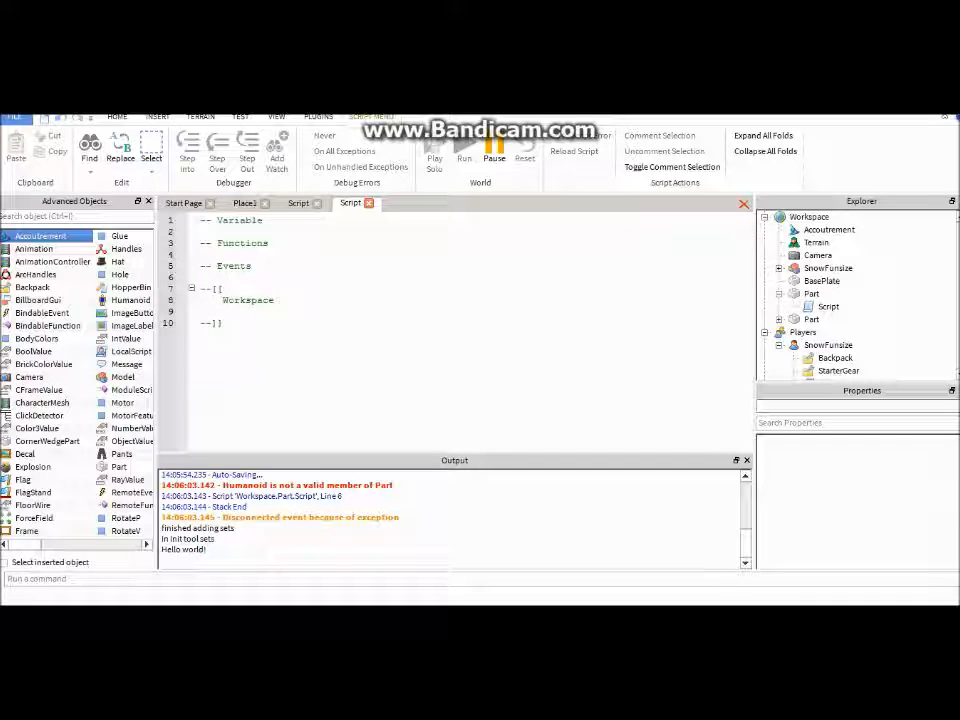
text(Part)
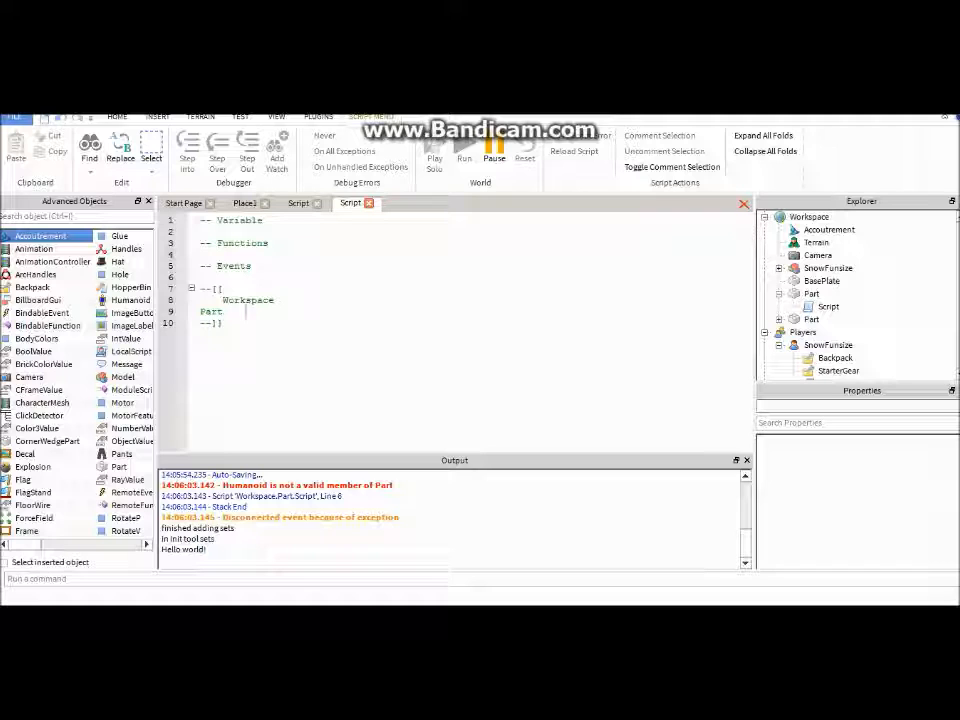
text(Baseplate)
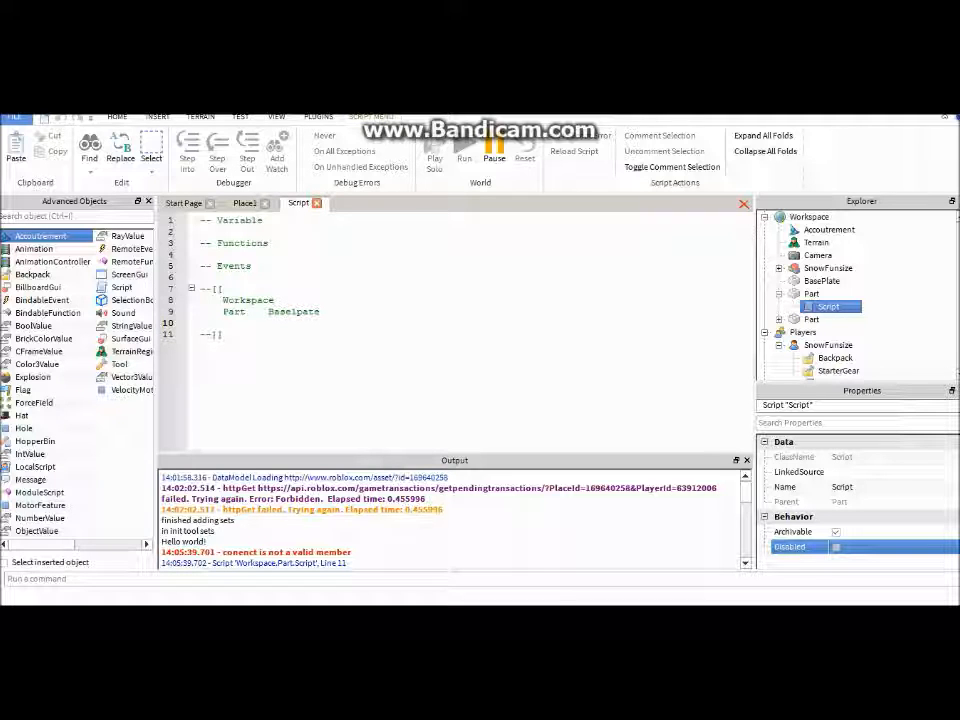
text(script)
text(Block)
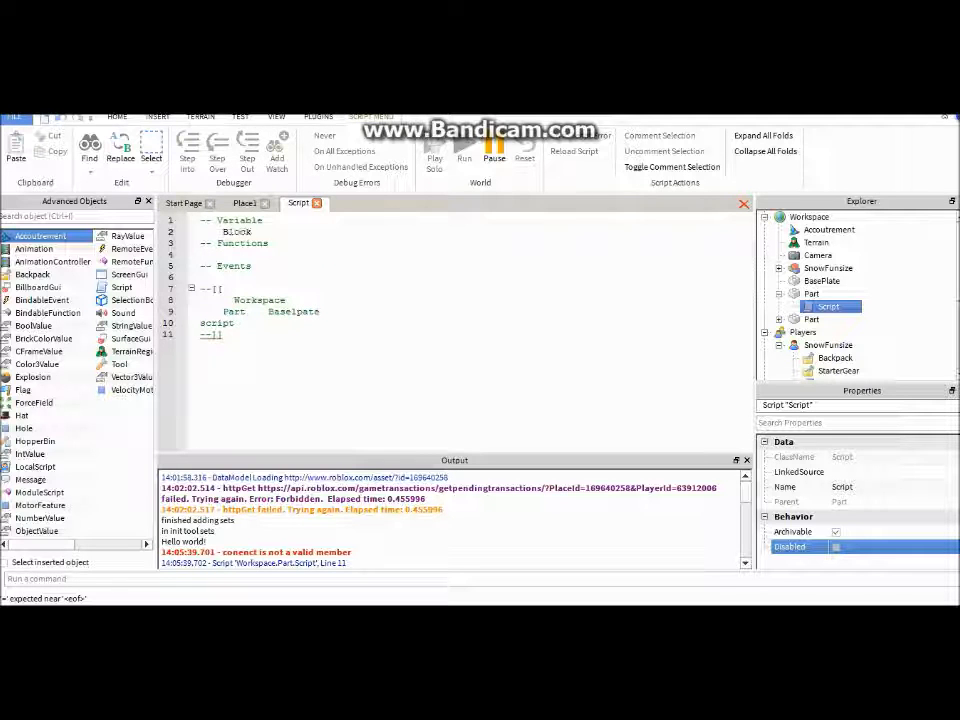
Define Block = script.Parent under Variable and begin a function line under Functions
text(=)
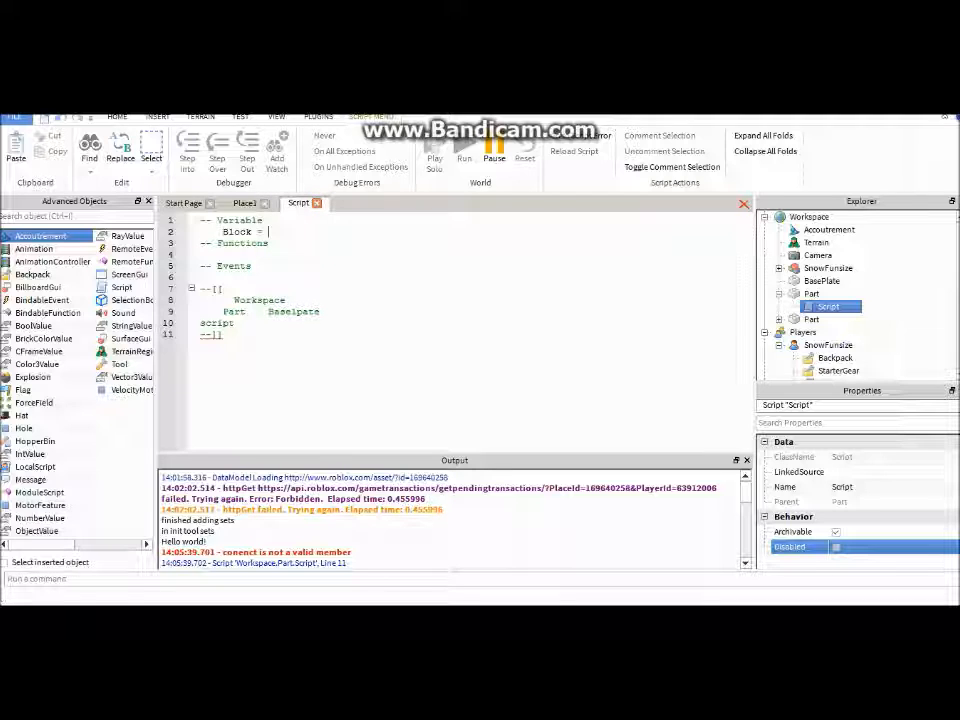
double_click(234, 312)
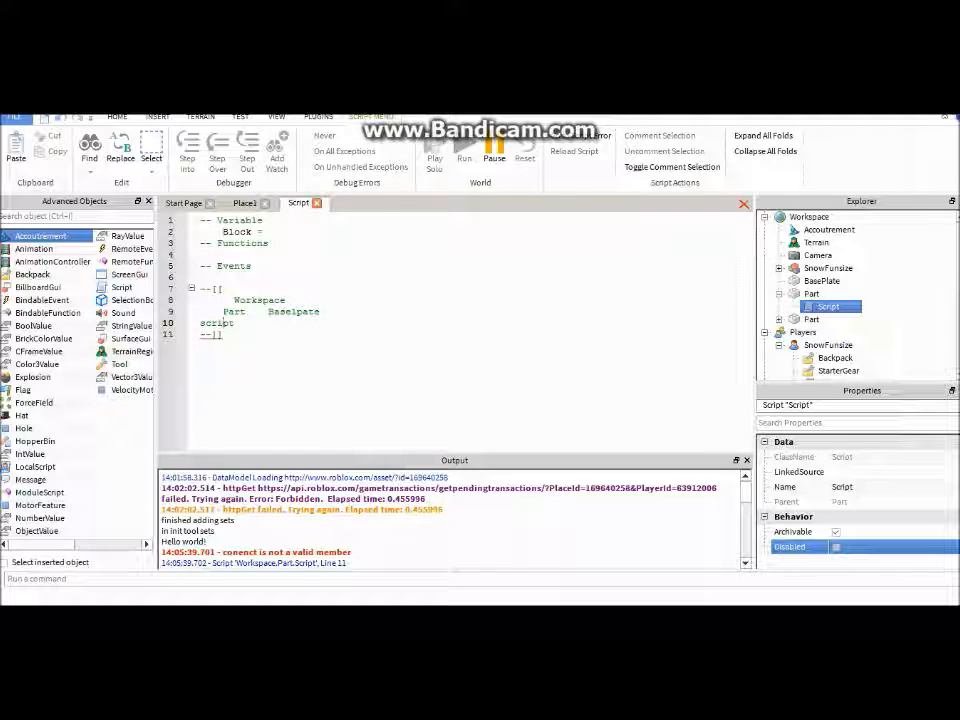
text(script)
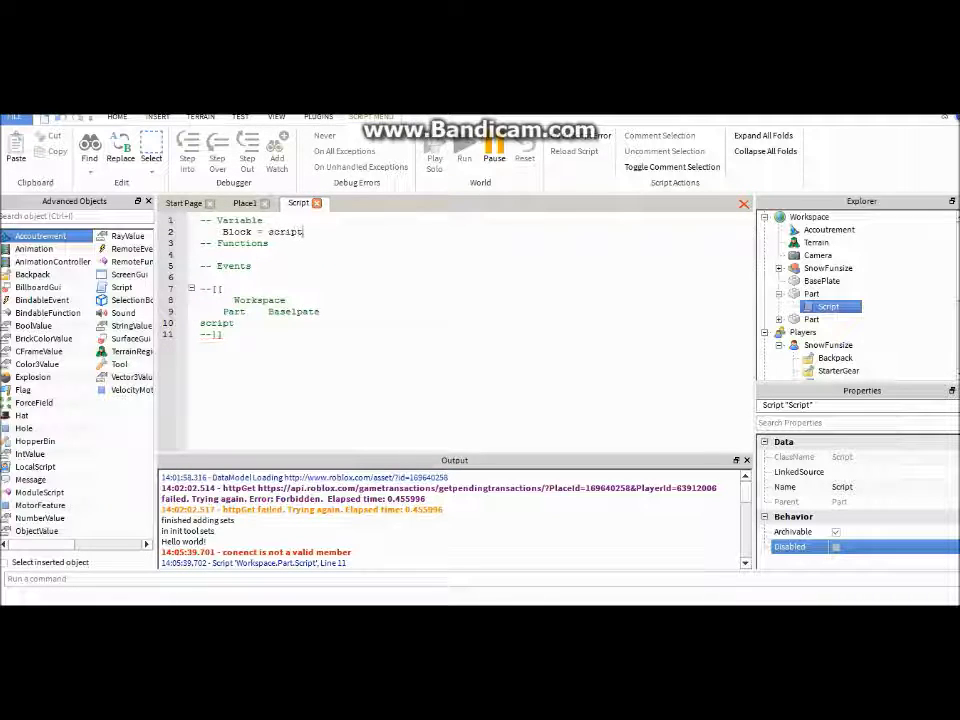
text(.Parent)
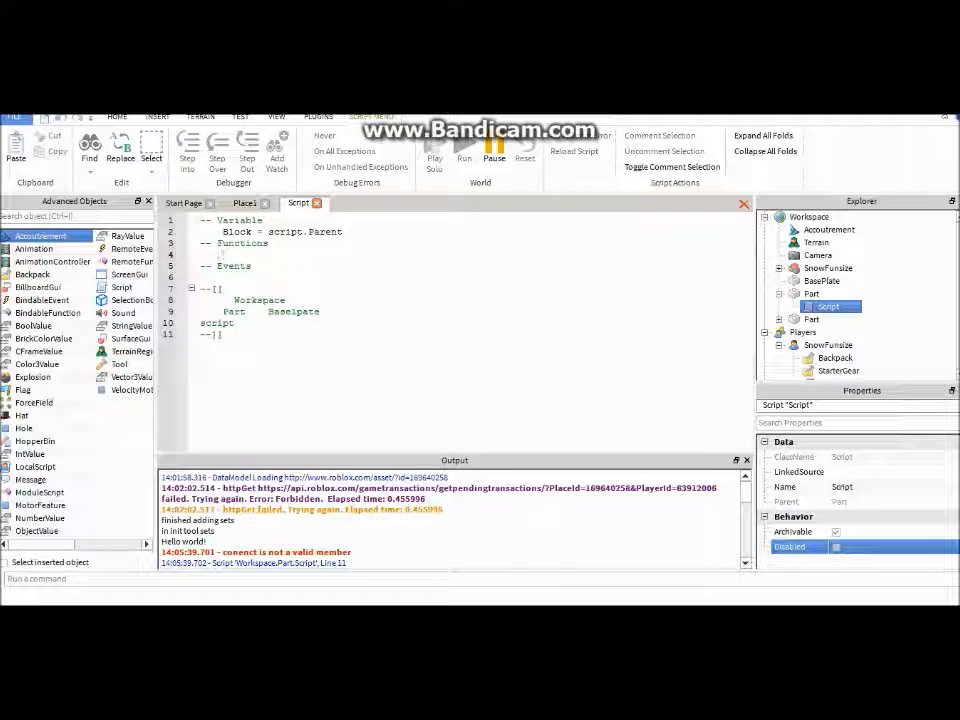
text(function)
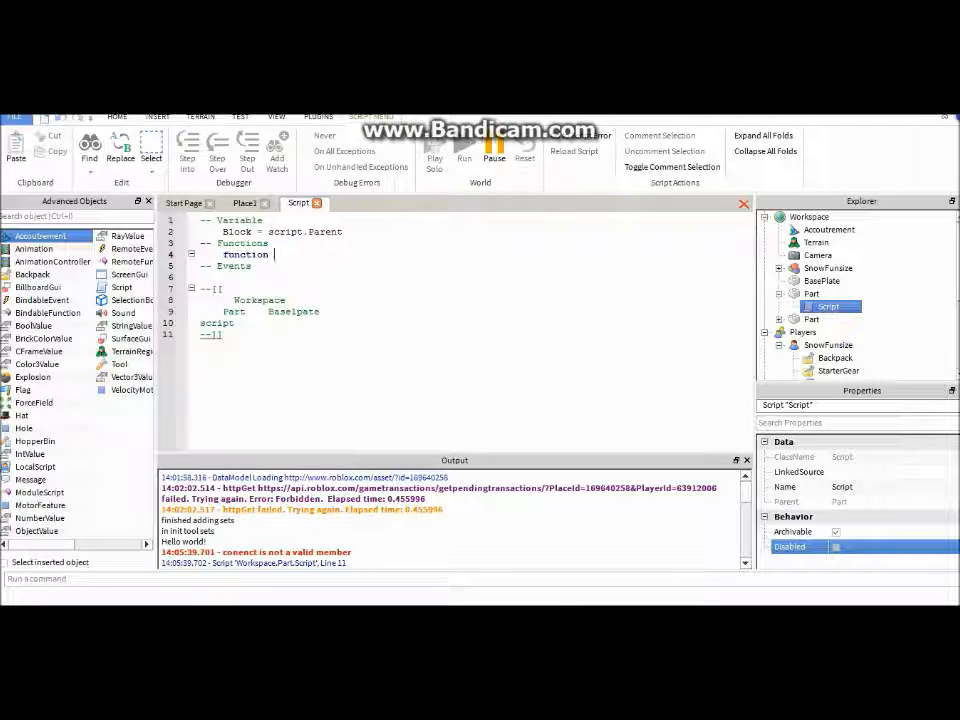
Declare an empty function Hurt() with its matching end
text(h)
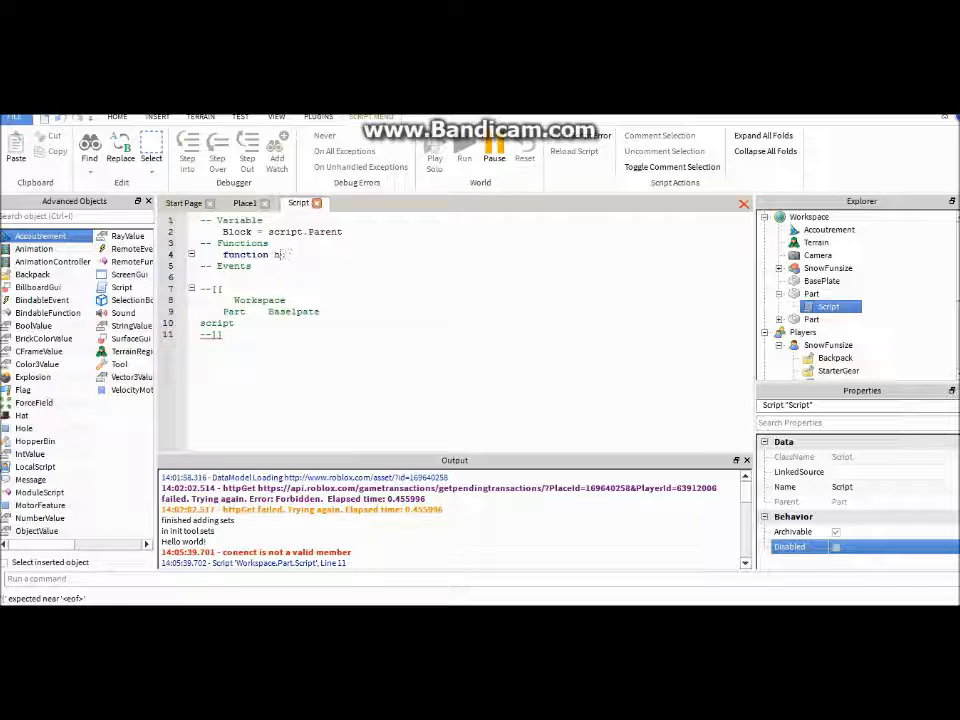
text(Hurt()
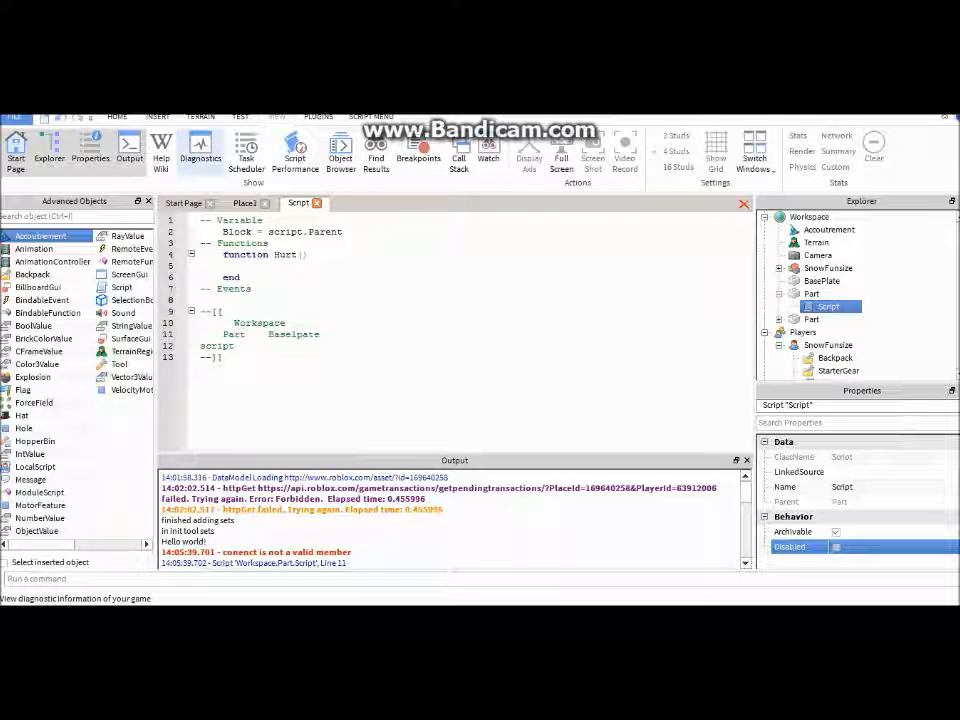
Look up the Part class's Touched event in the Object Browser, then return to the script
click(160, 150)
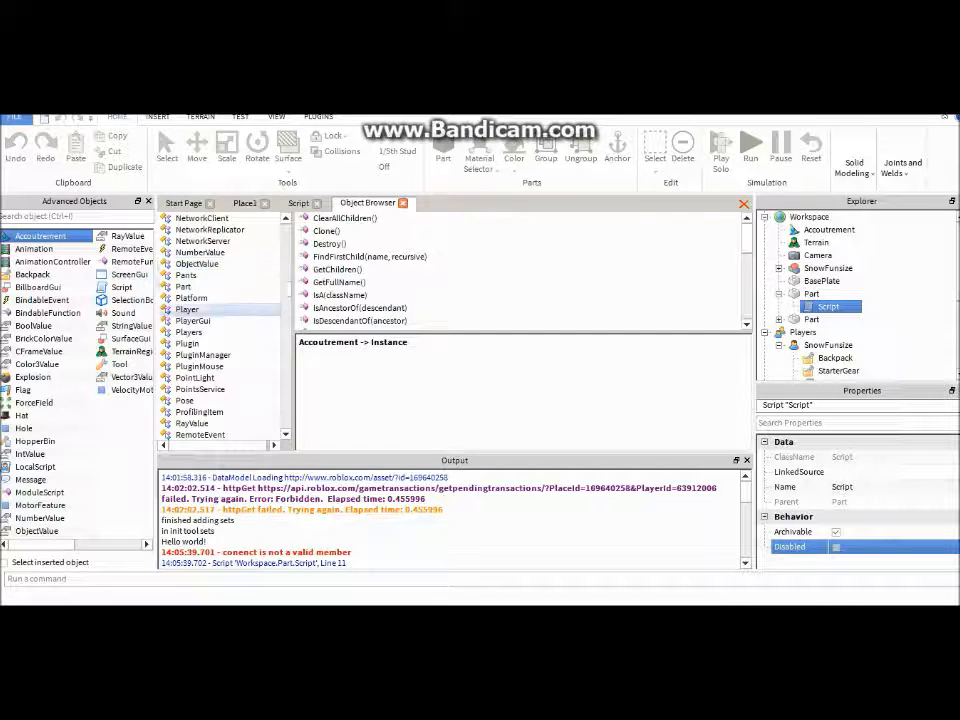
click(184, 286)
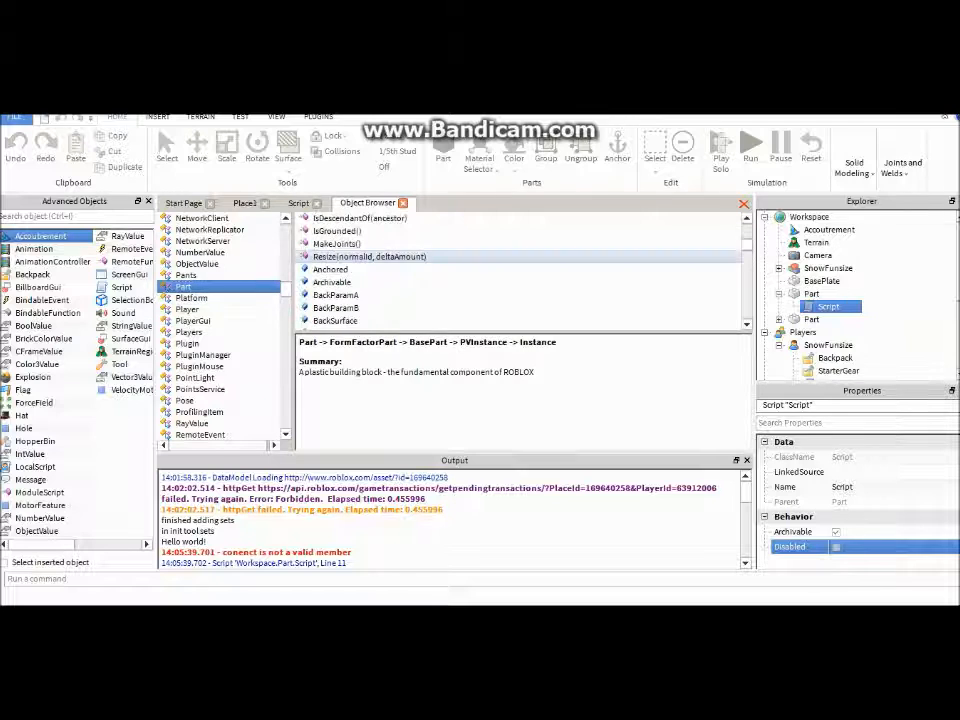
scroll(down, 3)
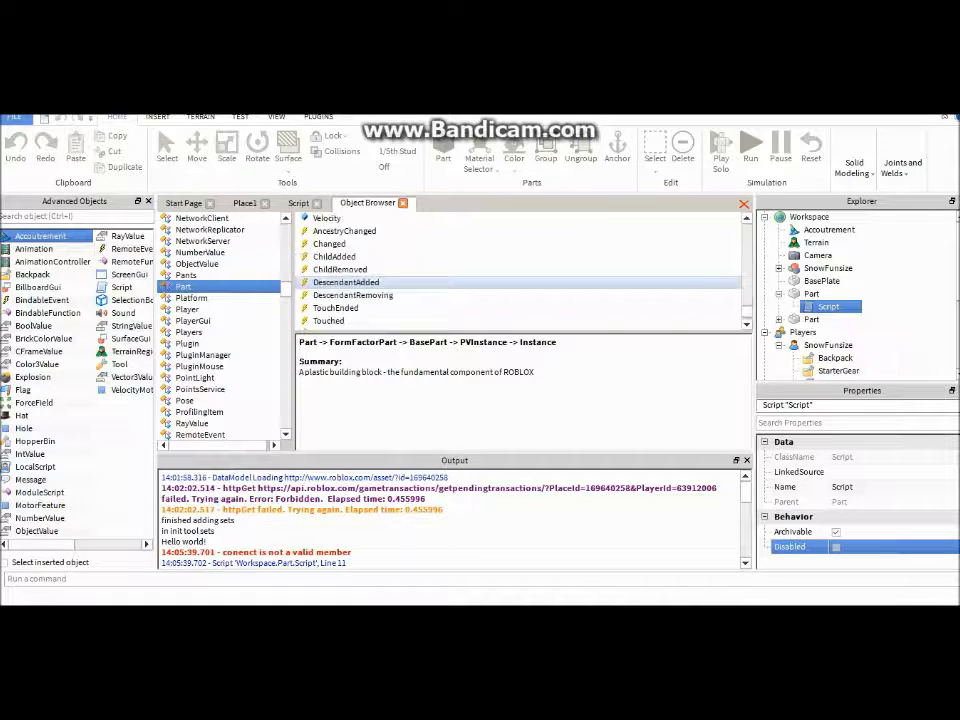
click(328, 308)
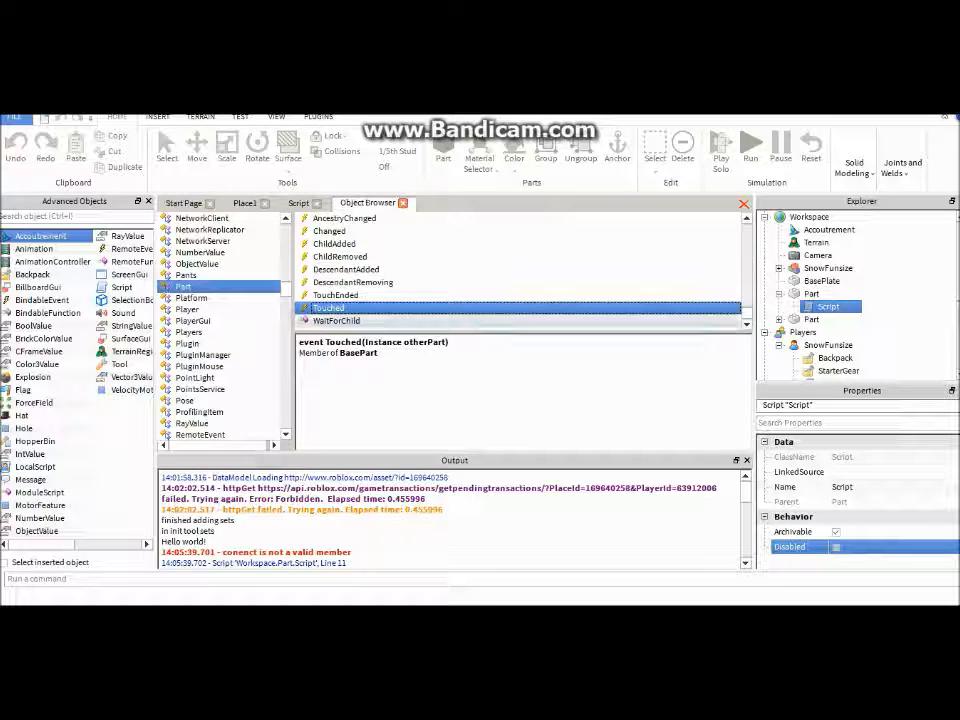
click(298, 204)
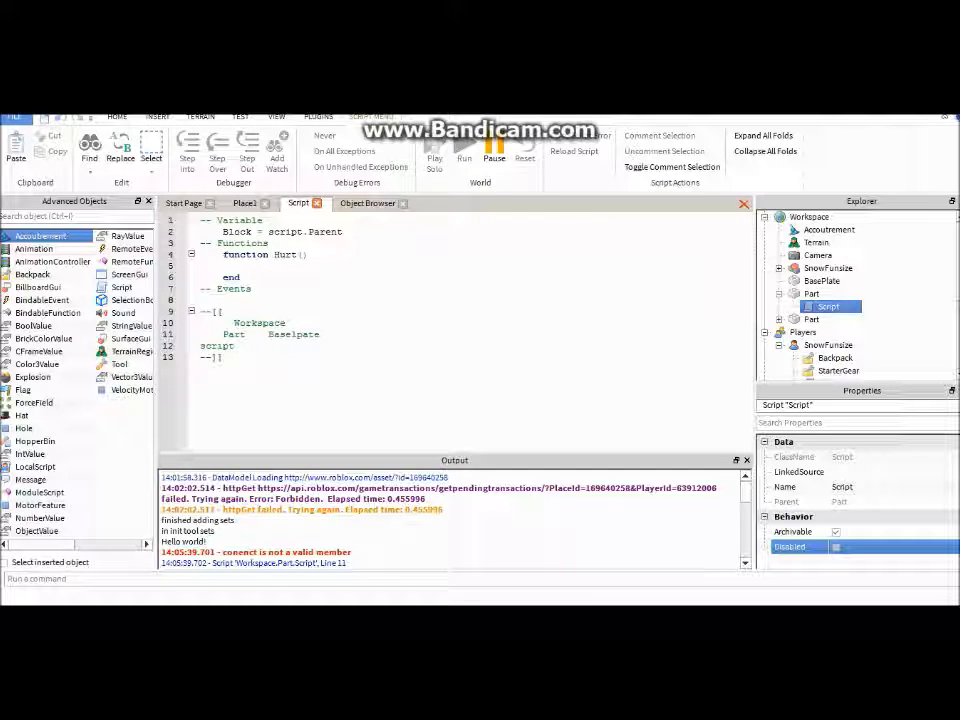
Give Hurt a bodyPart parameter and write Block.Touched:connect(Hurt) under Events
click(300, 254)
text(BodyPart)
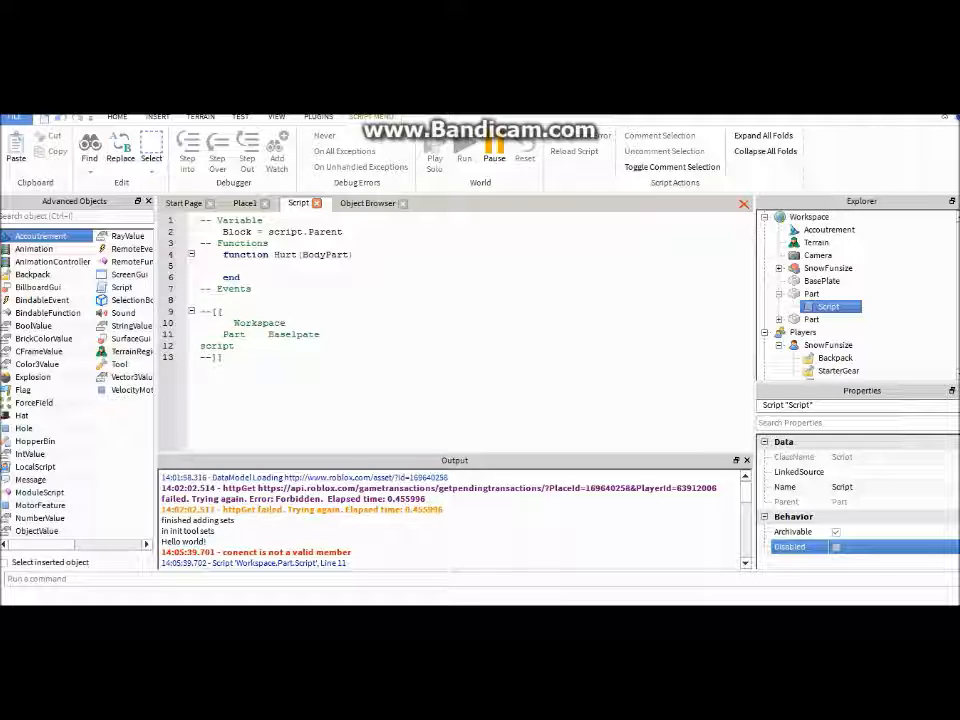
text(Block)
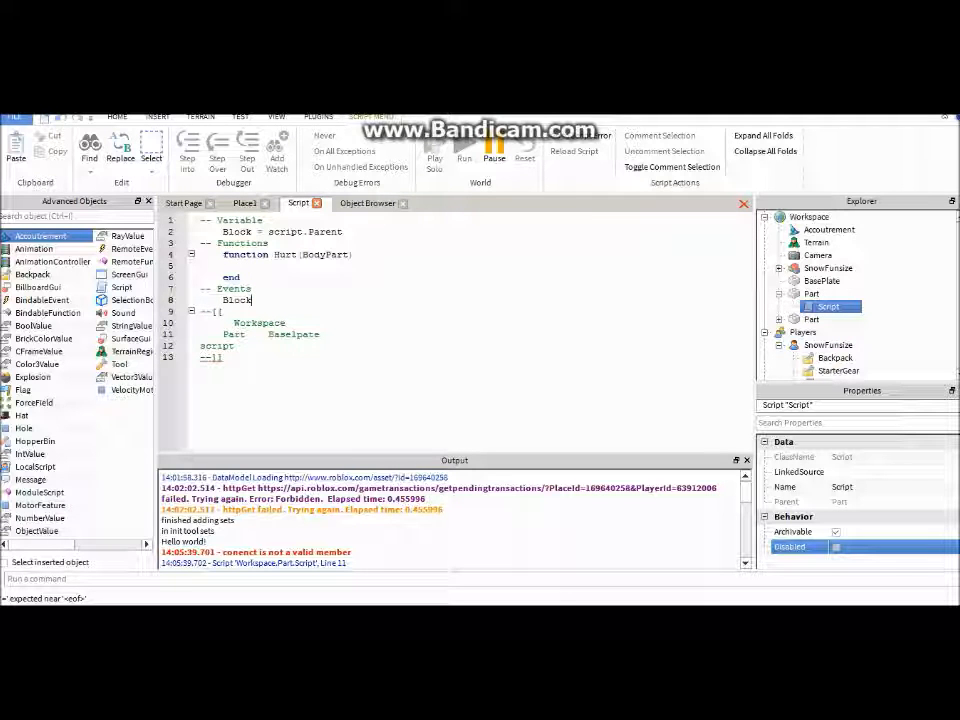
text(.Touched)
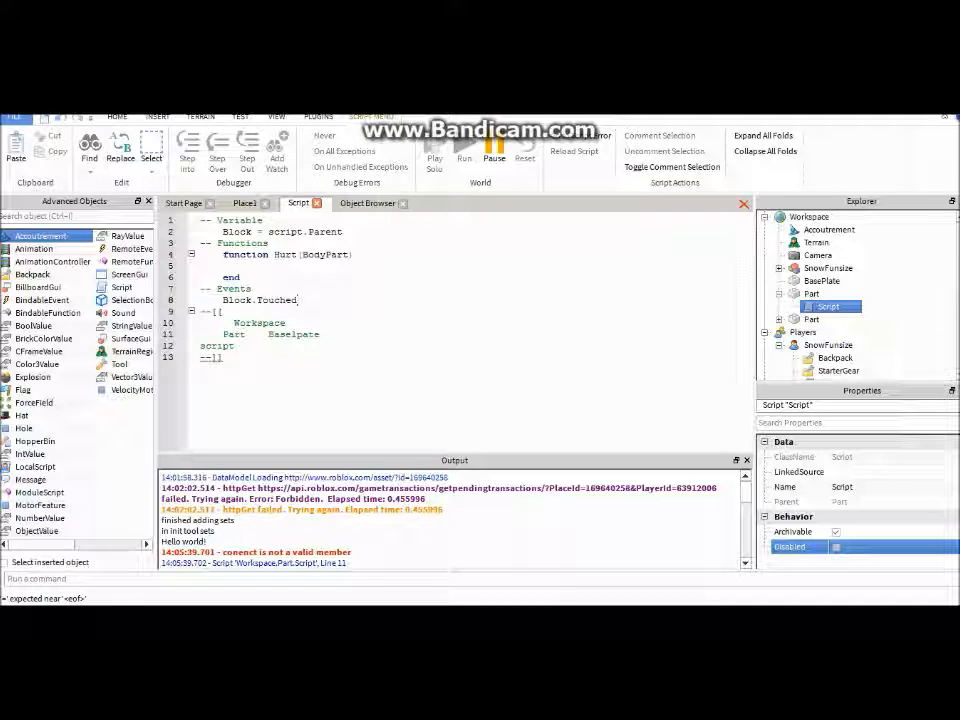
text(cd)
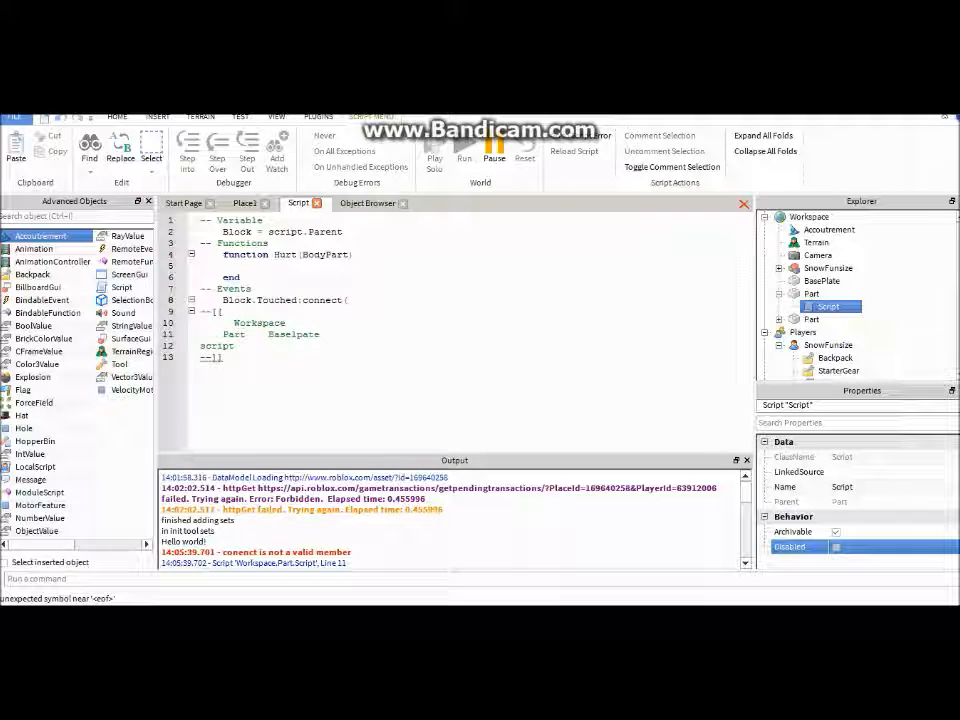
text(Hurt))
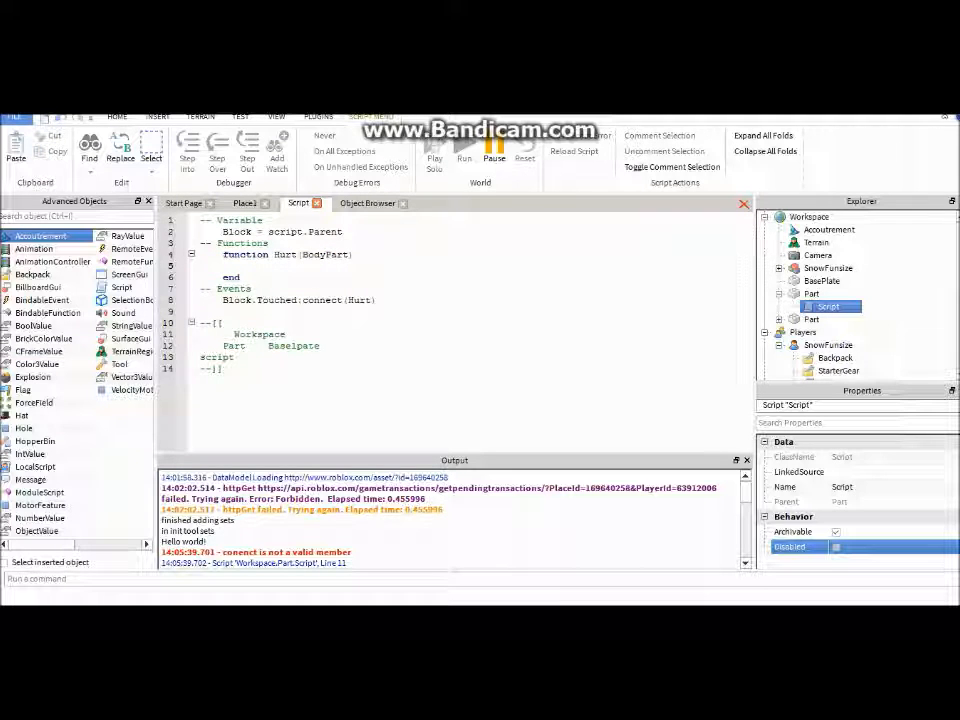
Make Hurt print "Bam you got shot" when the block is touched
text(print()
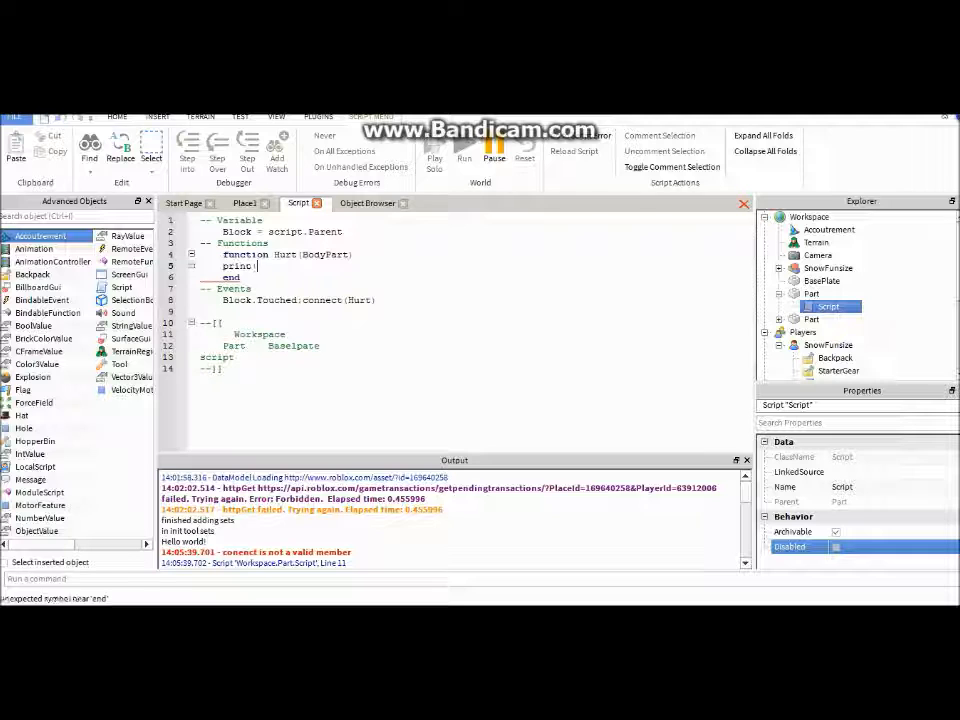
text("Bam you got shot"))
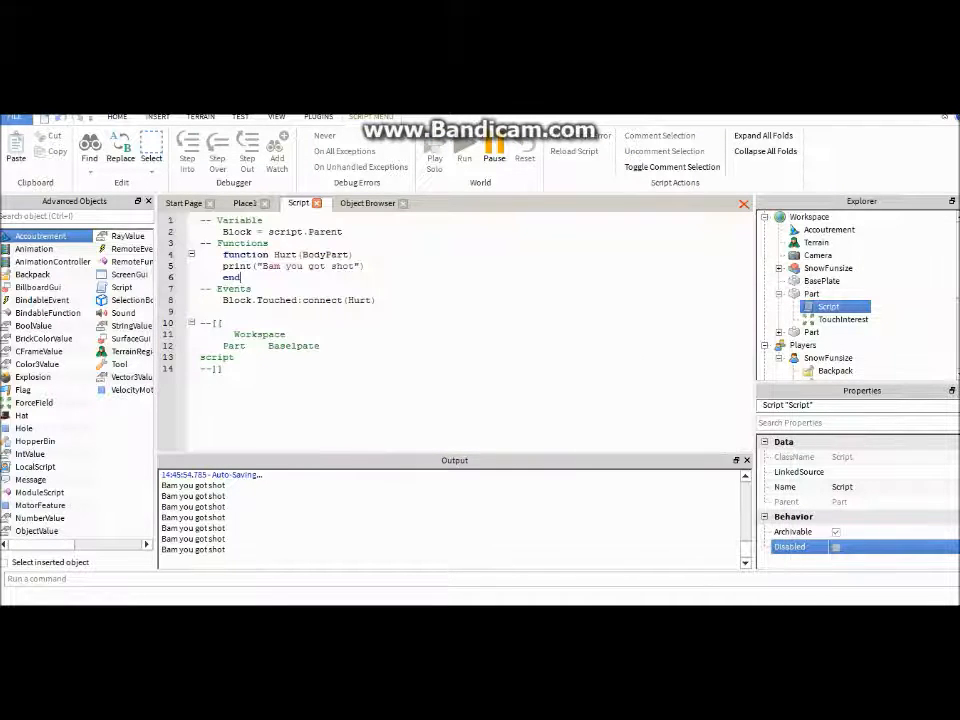
Expand the player's character in the Explorer and locate its Humanoid
click(828, 268)
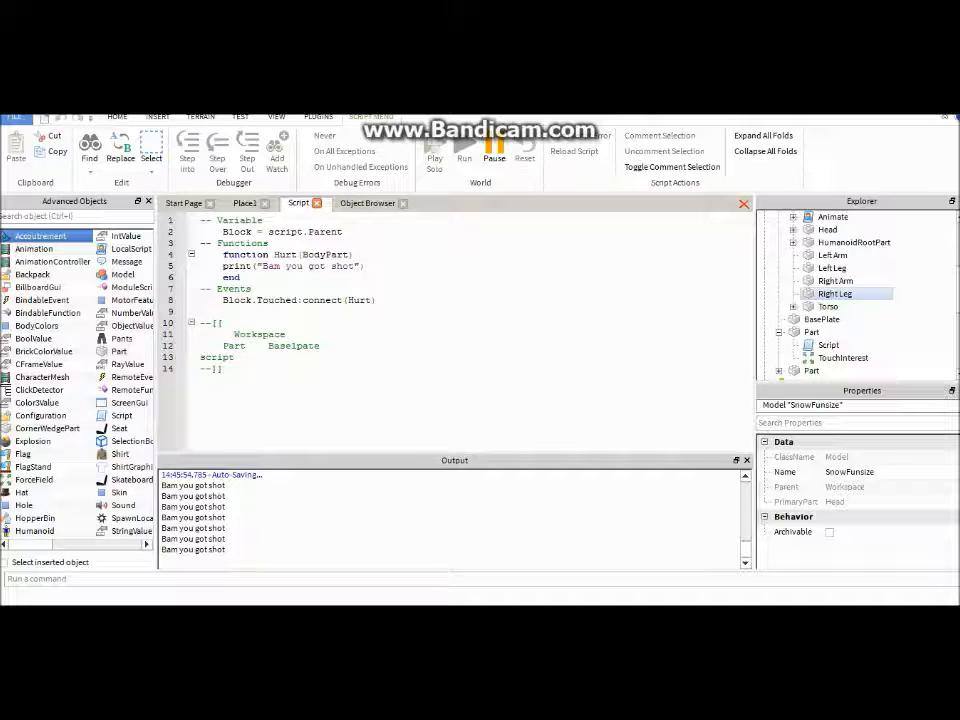
click(836, 292)
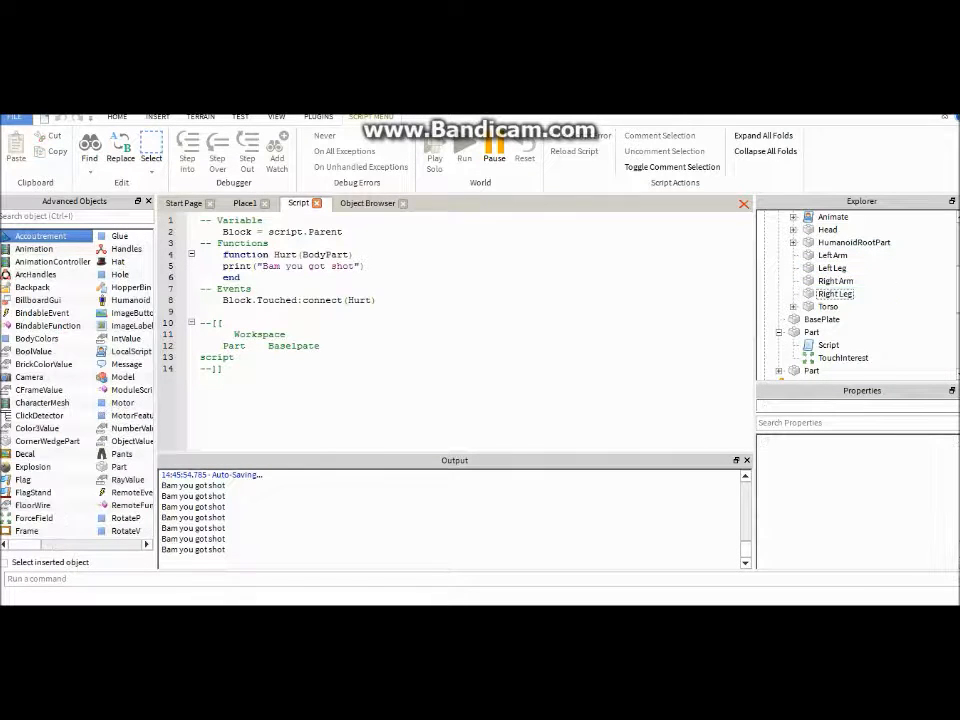
click(838, 268)
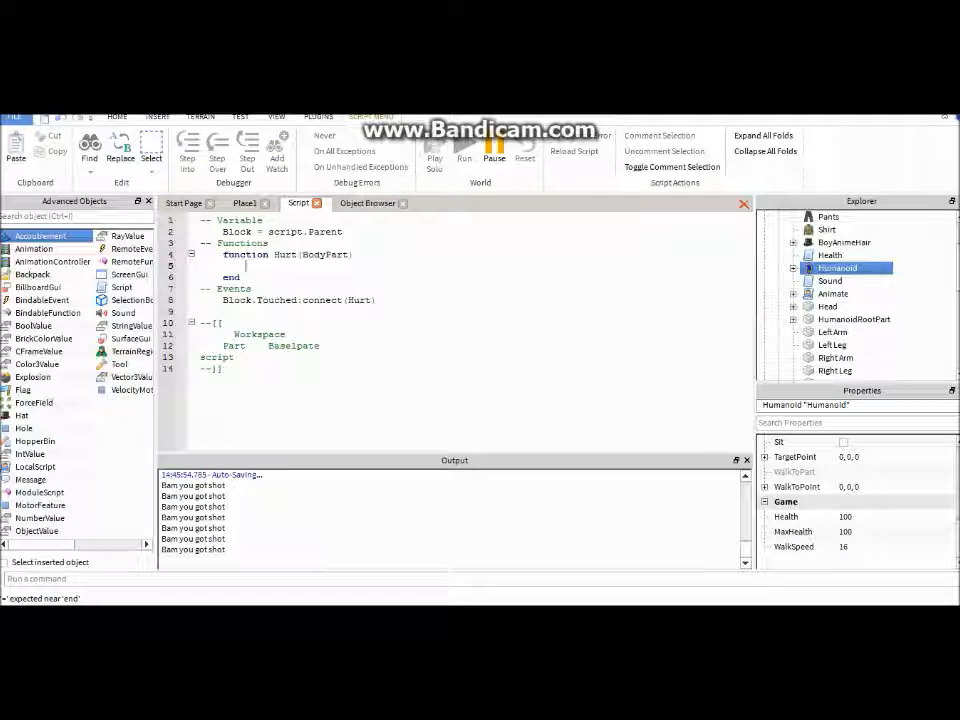
Define Char = BodyPart.Parent and Humanoid = Char.Humanoid inside Hurt, checking Humanoid's Health
text(Char =)
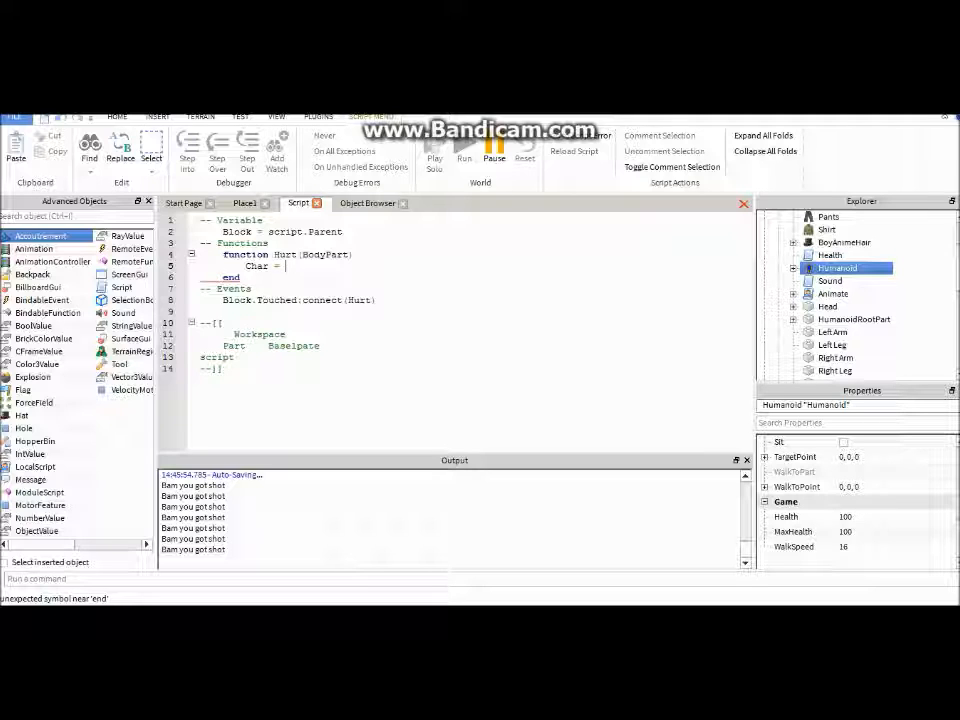
text(BodyPart)
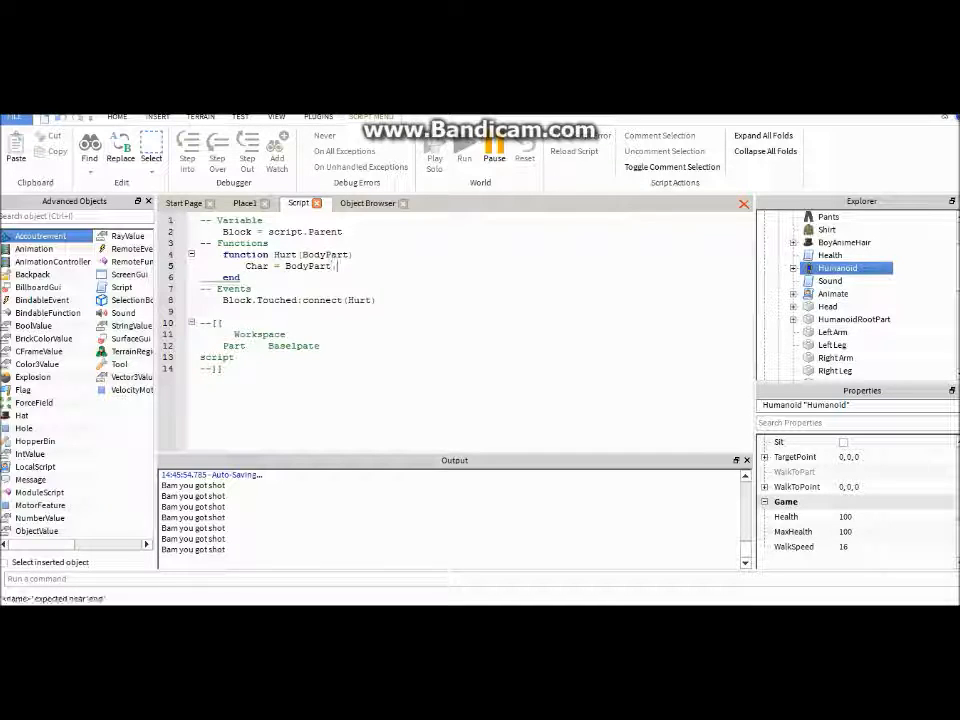
text(.Parent)
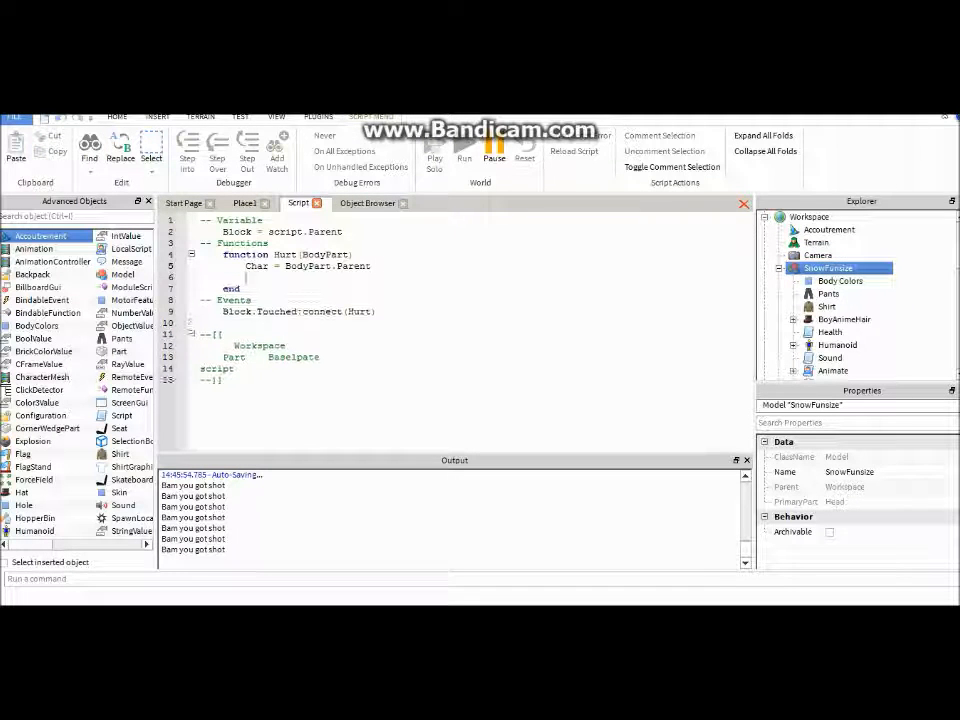
text(Humanoid = Char)
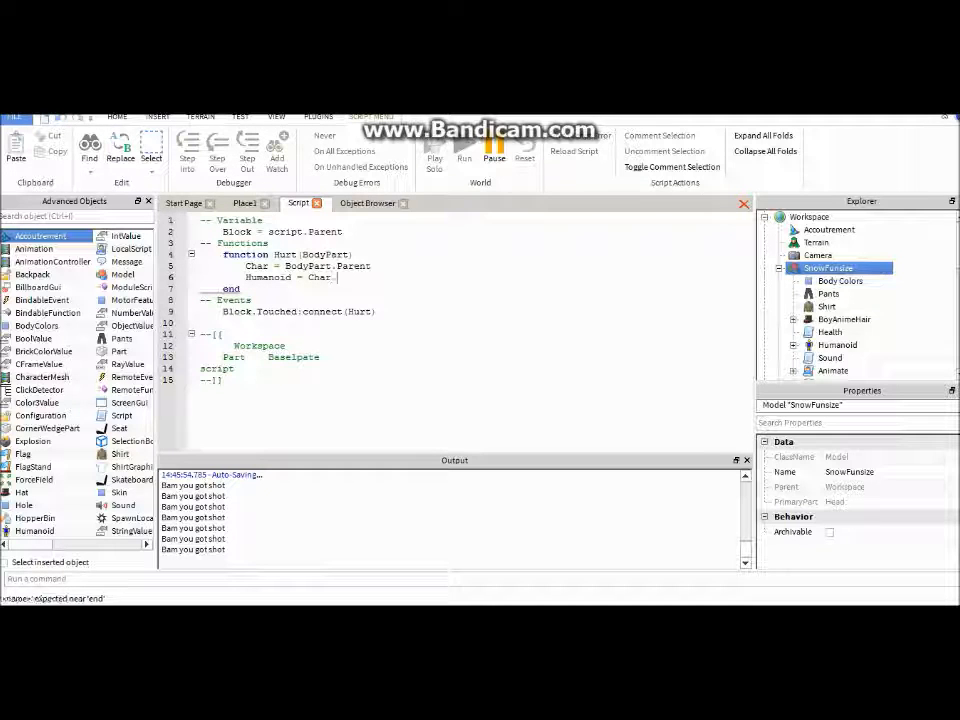
text(.Humanoid)
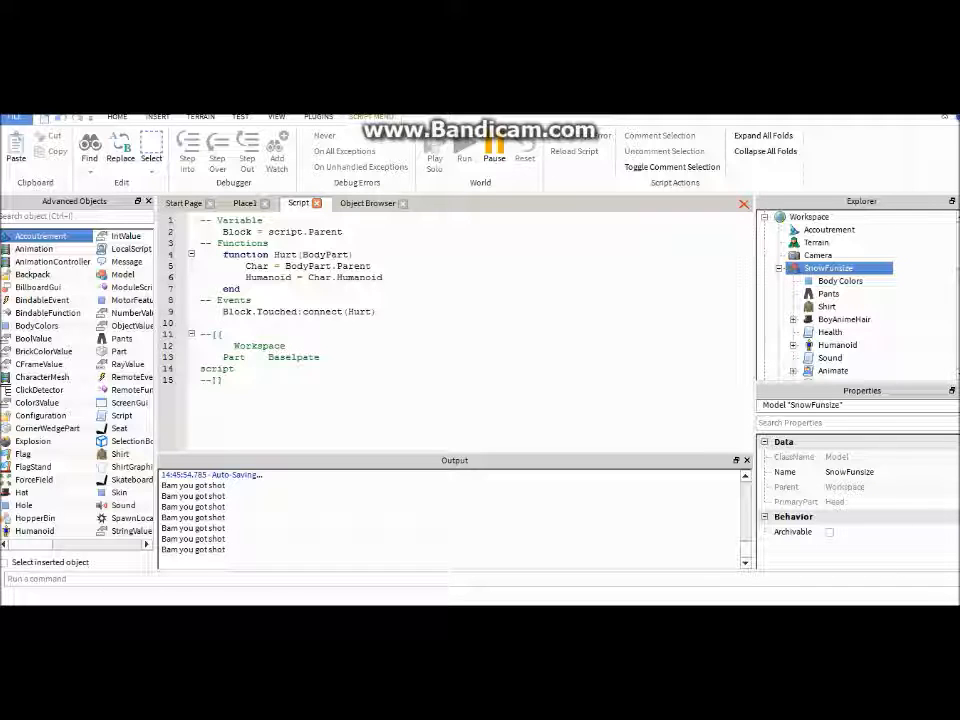
click(838, 268)
text(Humanoid.Health = Humanoid.Health)
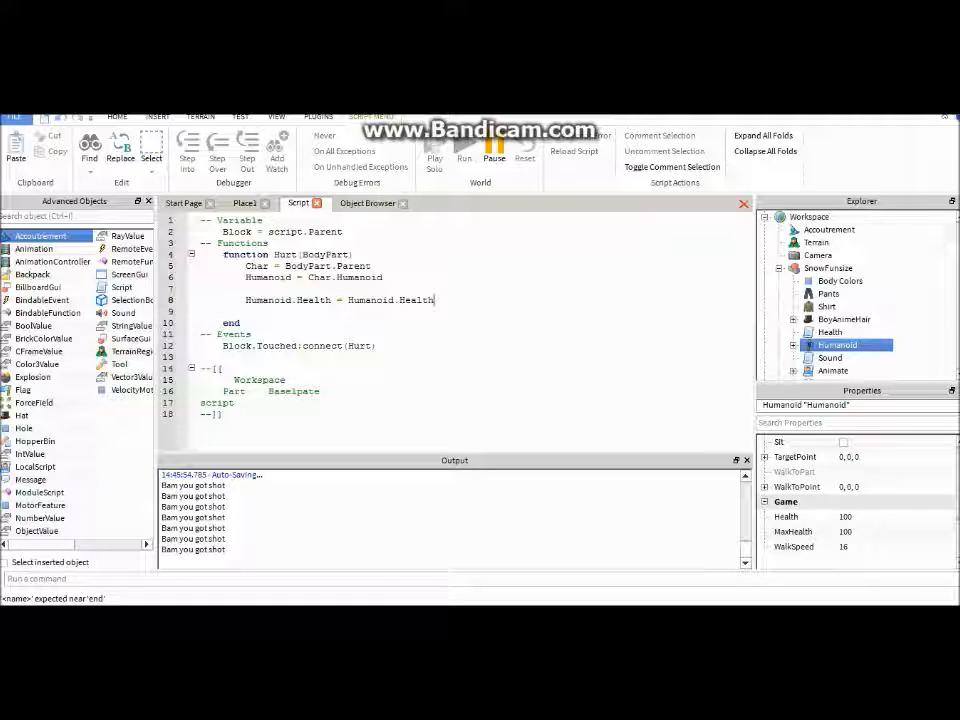
Write Humanoid.Health = Humanoid.Health - 5 in Hurt, then return to the Place1 view
key(Backspace)
text(-)
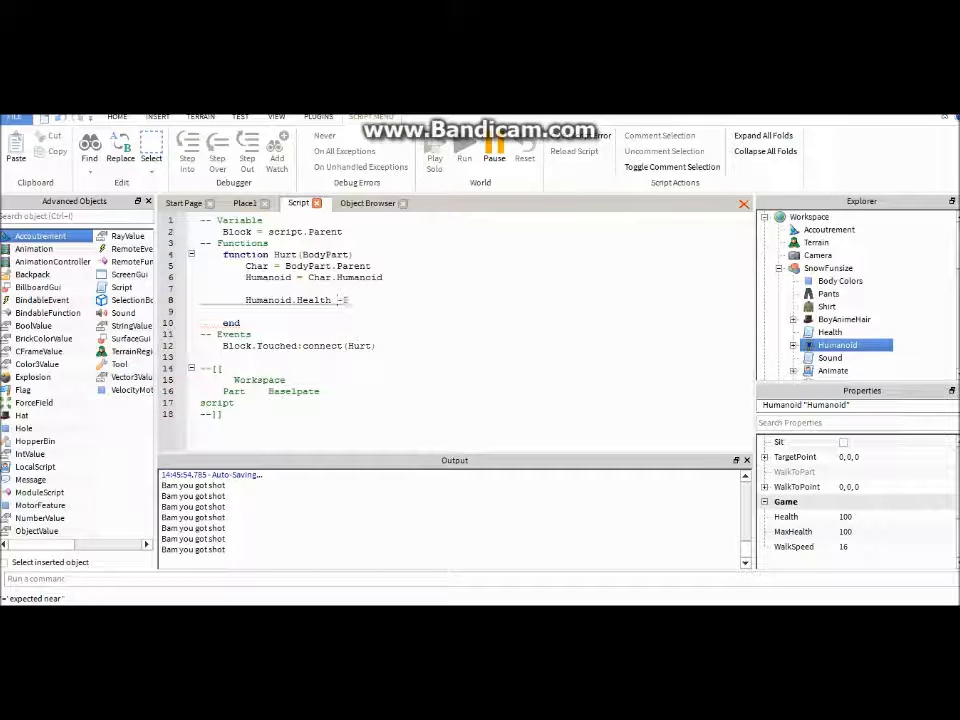
text(5)
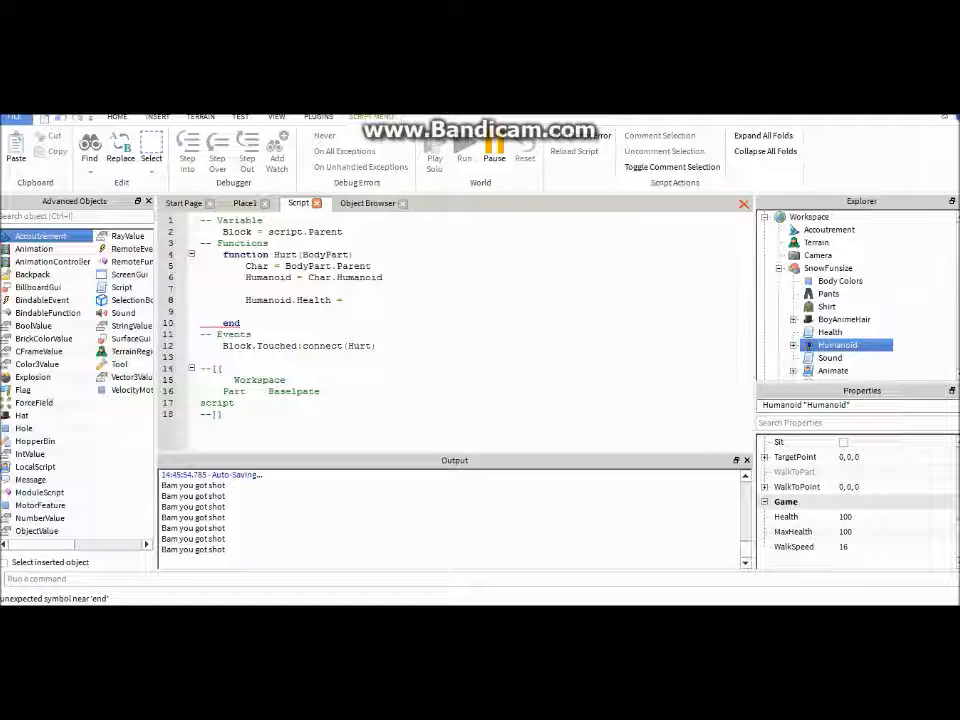
text(Humanoid.Health - 5)
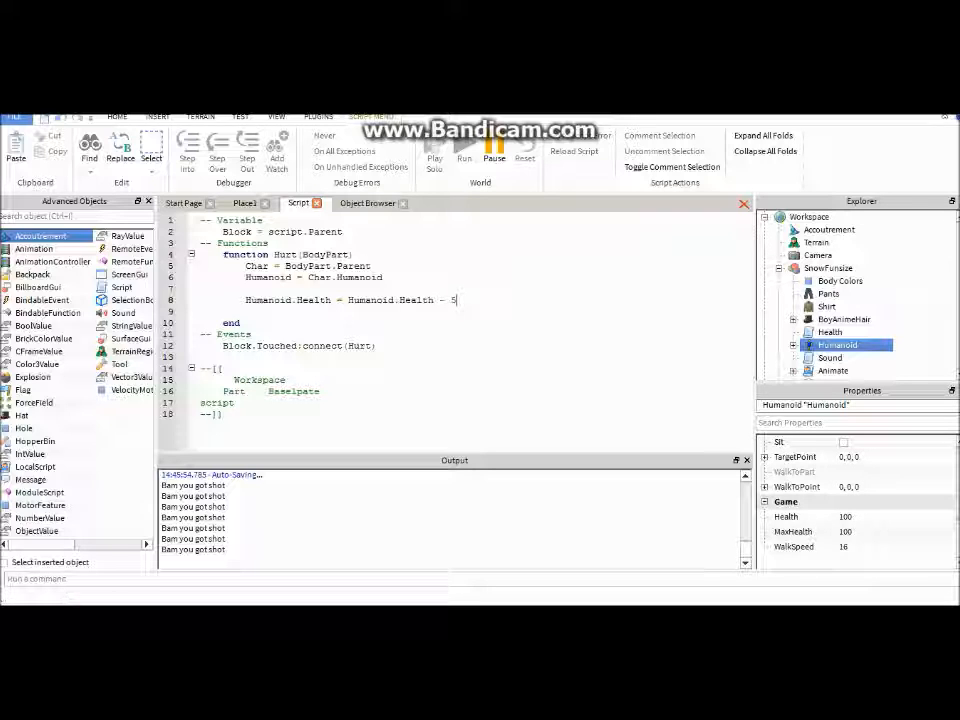
drag(348, 300, 456, 300)
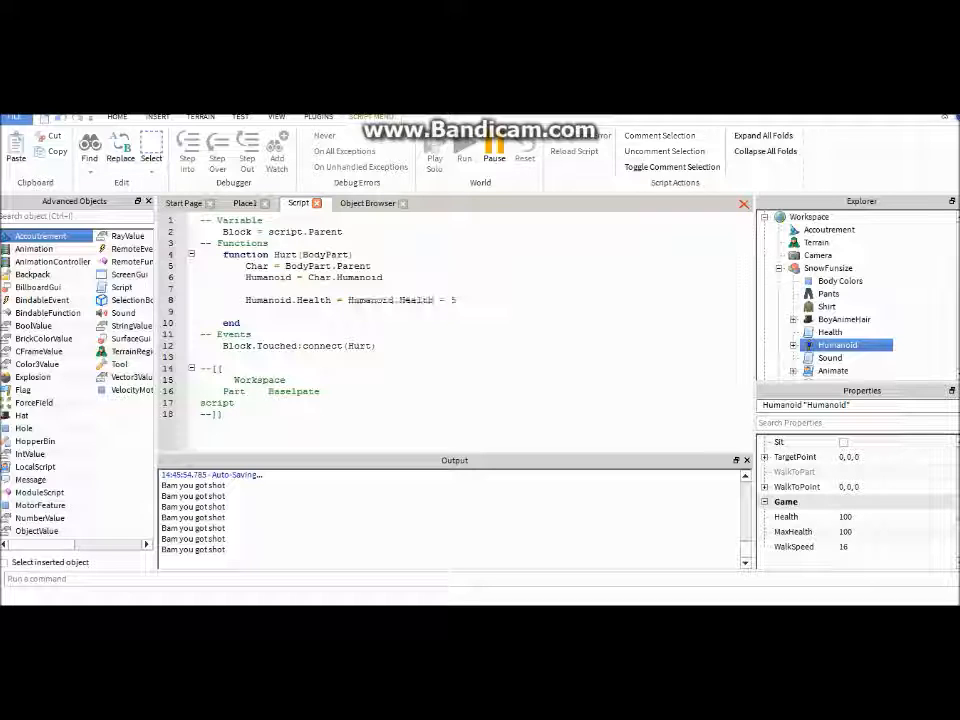
double_click(288, 300)
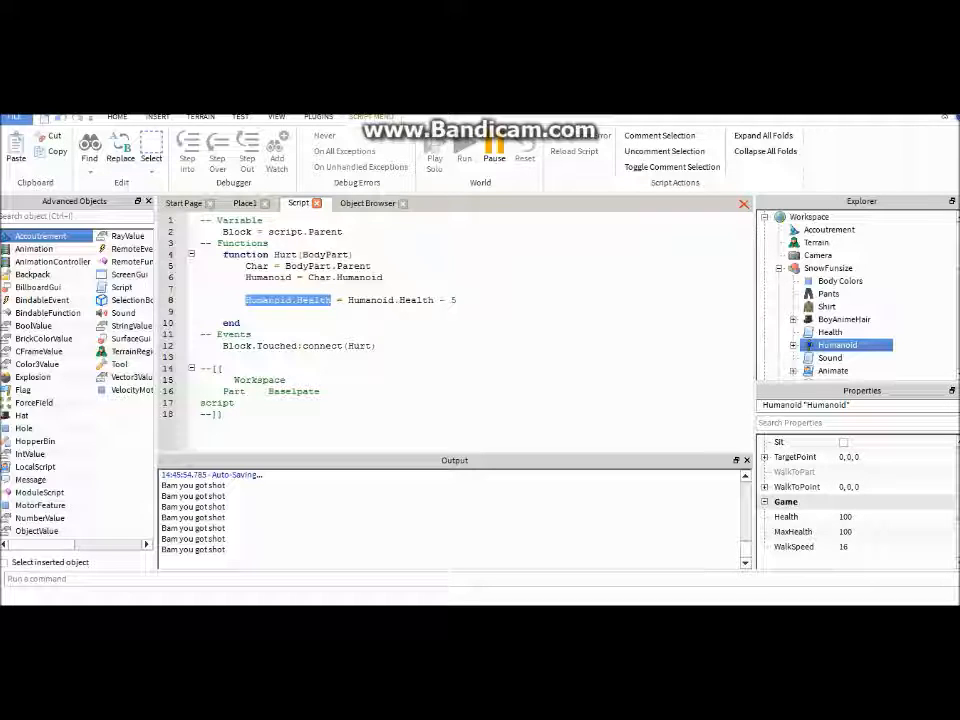
click(244, 204)
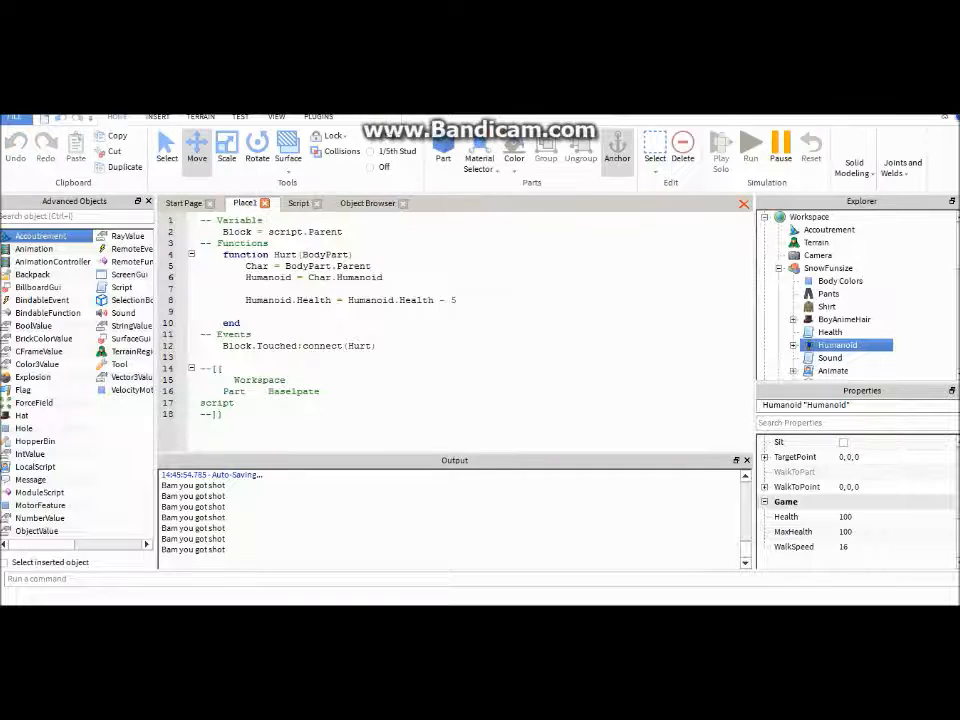
Play-test the character near the block, select Part in Explorer, and return to the Hurt script
click(752, 144)
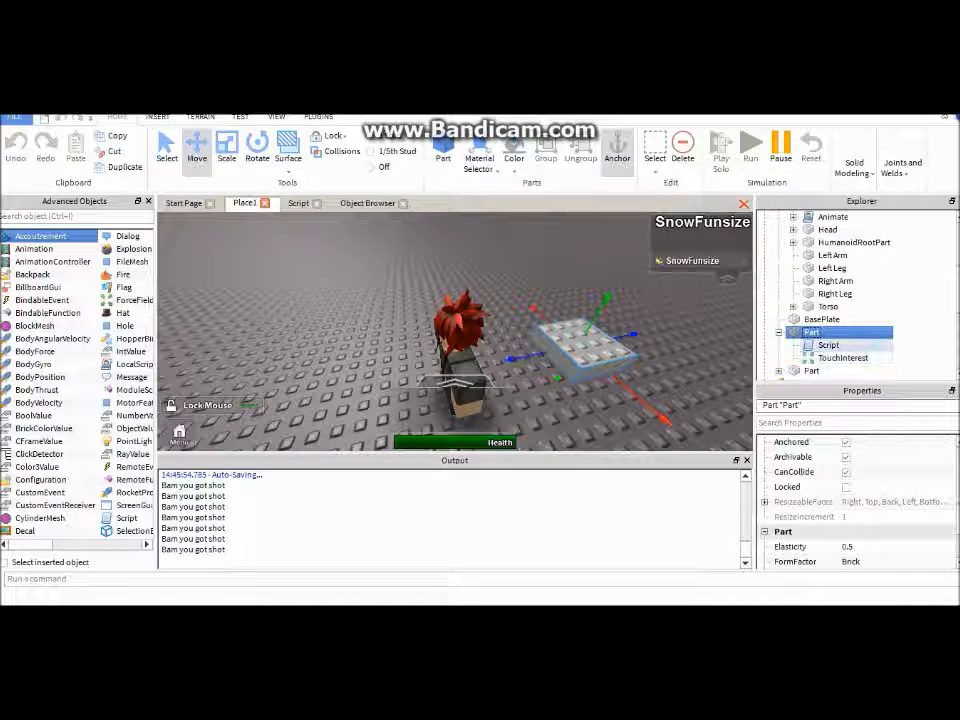
click(828, 344)
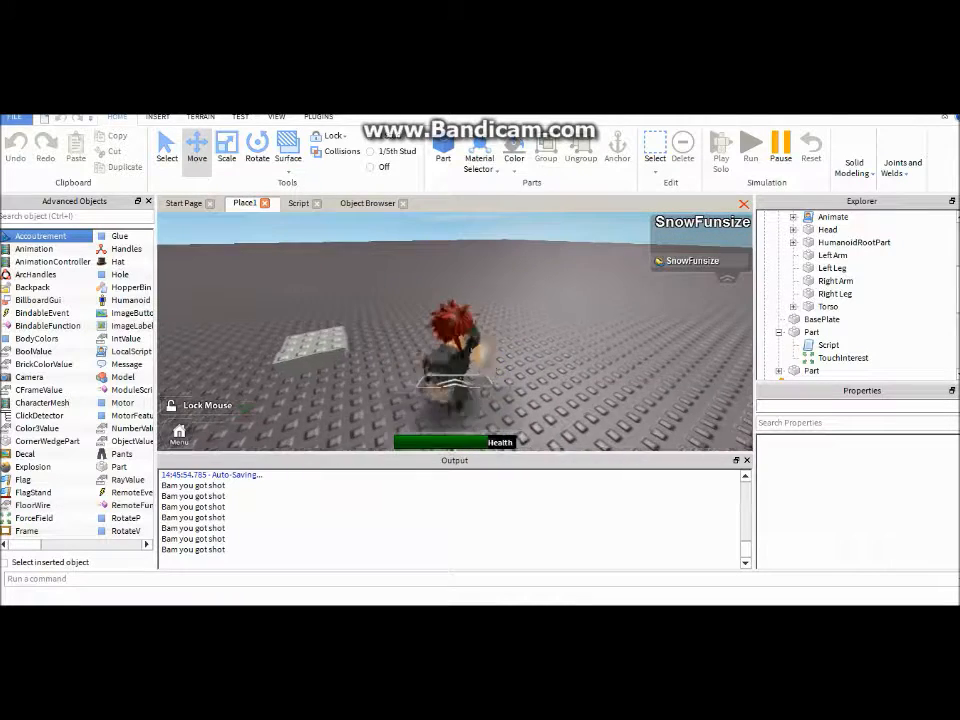
click(296, 204)
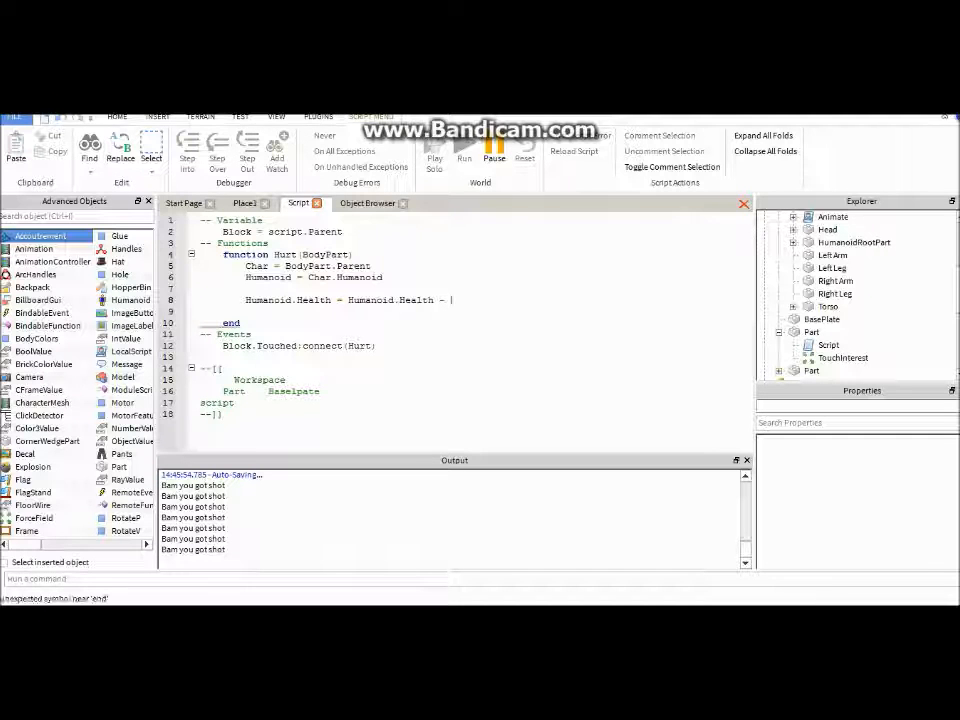
Restore the Health subtraction value to 5 and play-test again beside the block
text(5)
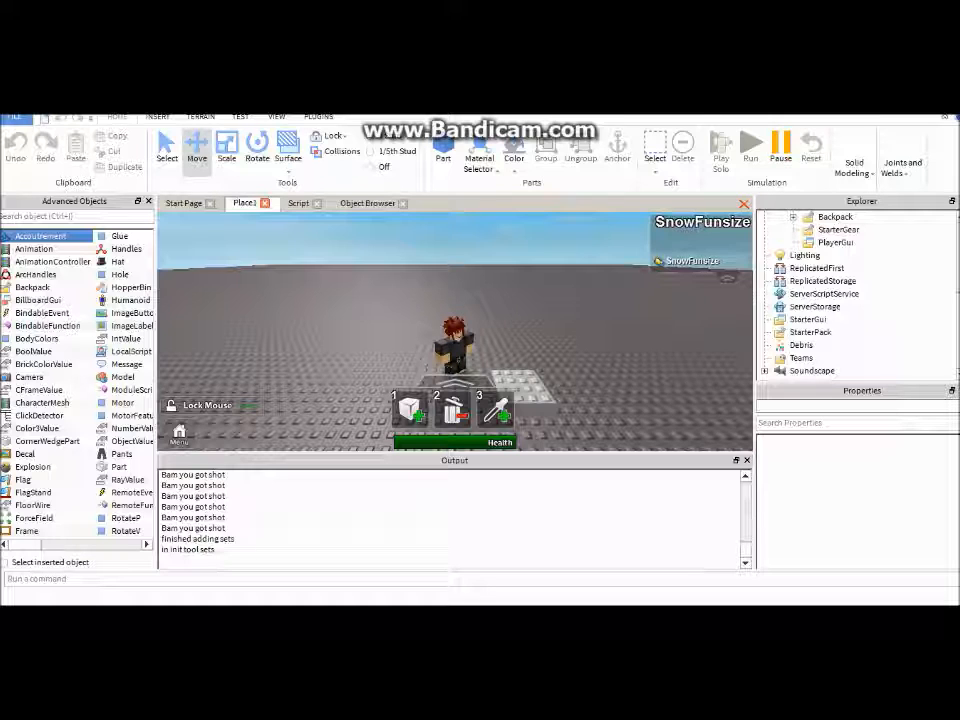
Expand Workspace and select Part to show its Medium stone grey properties during play
click(810, 332)
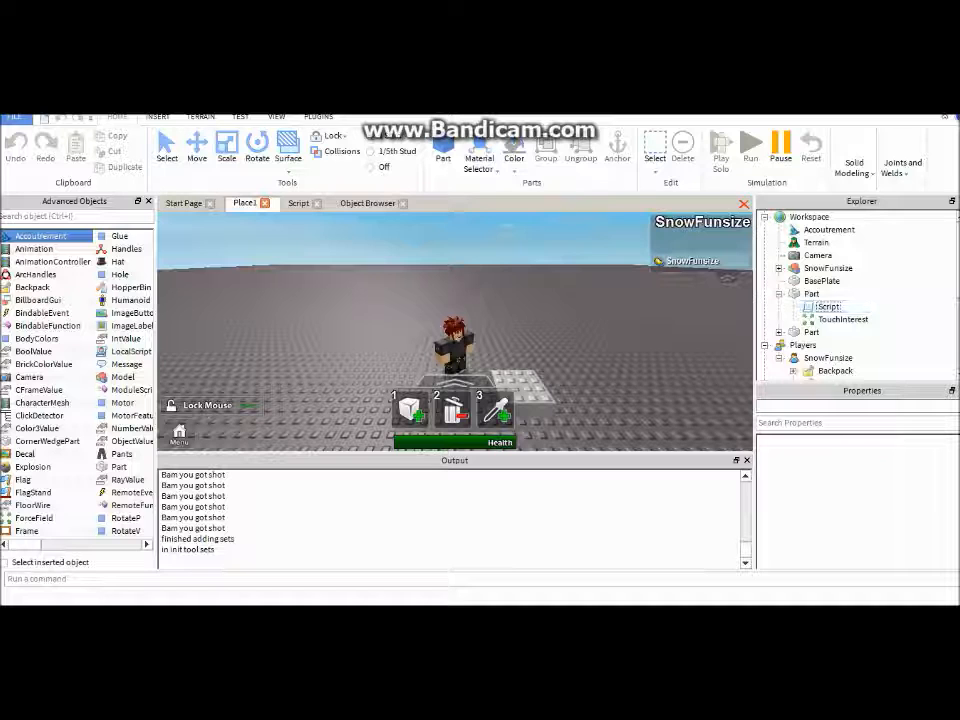
click(812, 256)
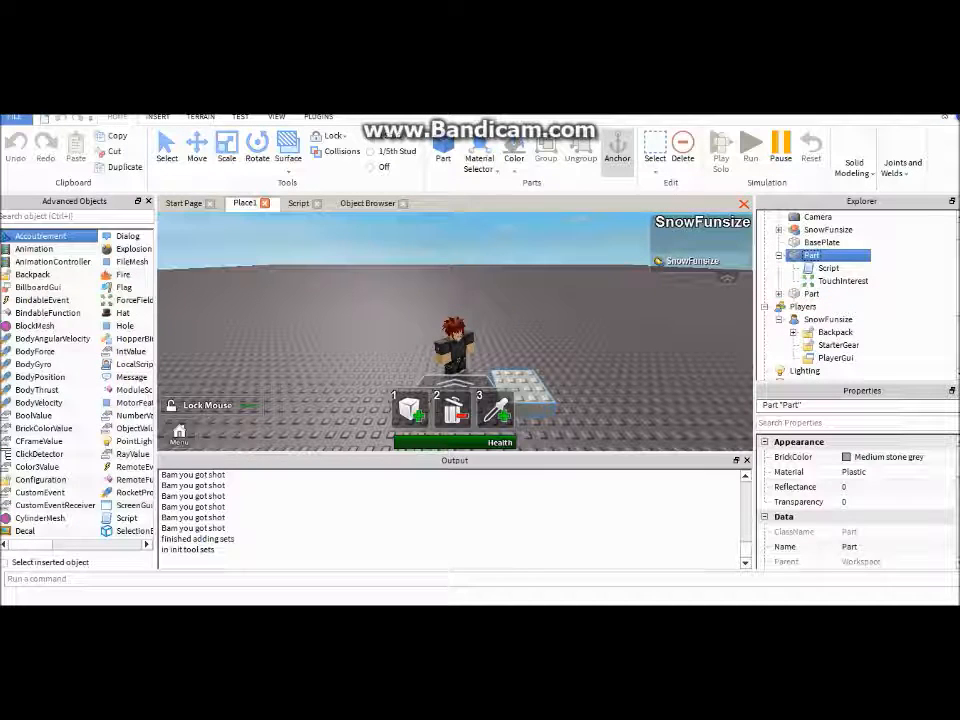